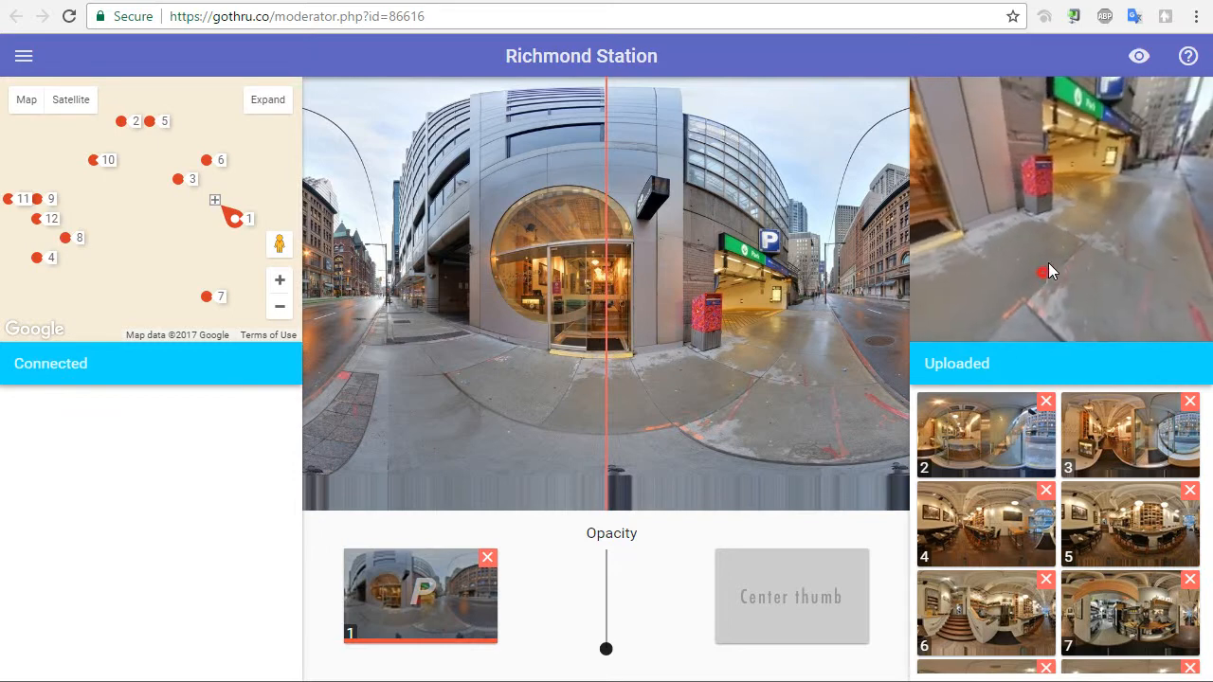
Turn the preview along the street, then step forward into the restaurant interior
{"action": "left_click_drag", "start_coordinate": [1049, 272], "coordinate": [1166, 230]}
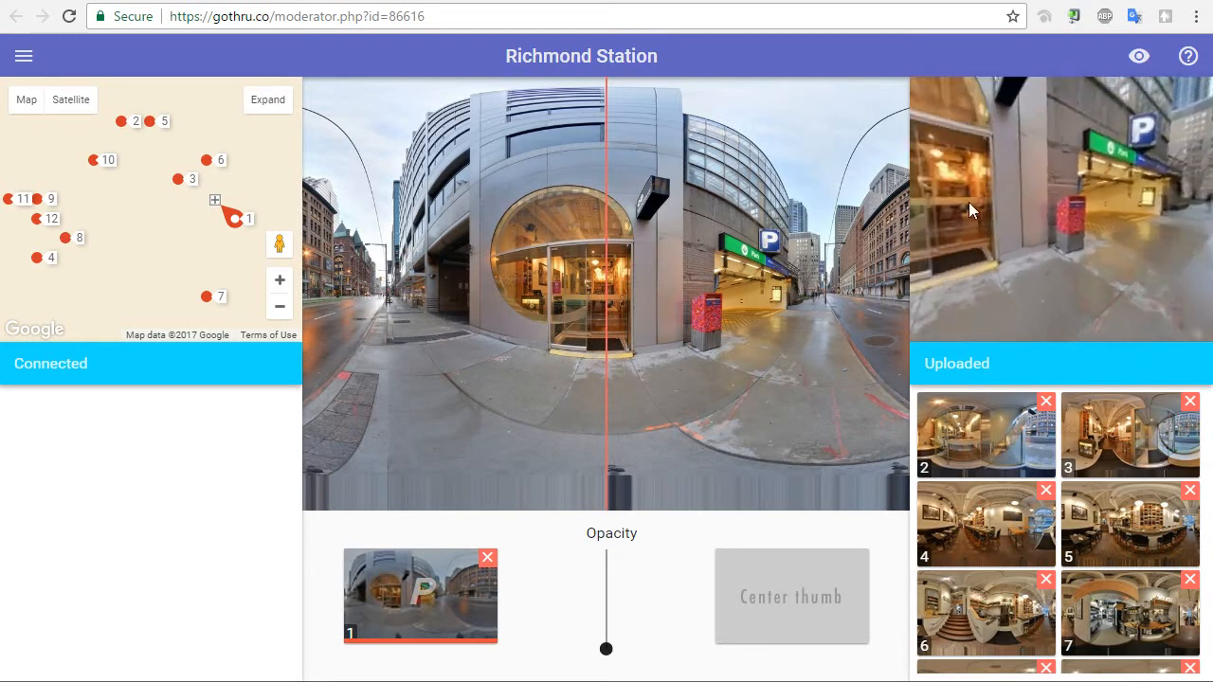
{"action": "left_click", "coordinate": [1129, 434]}
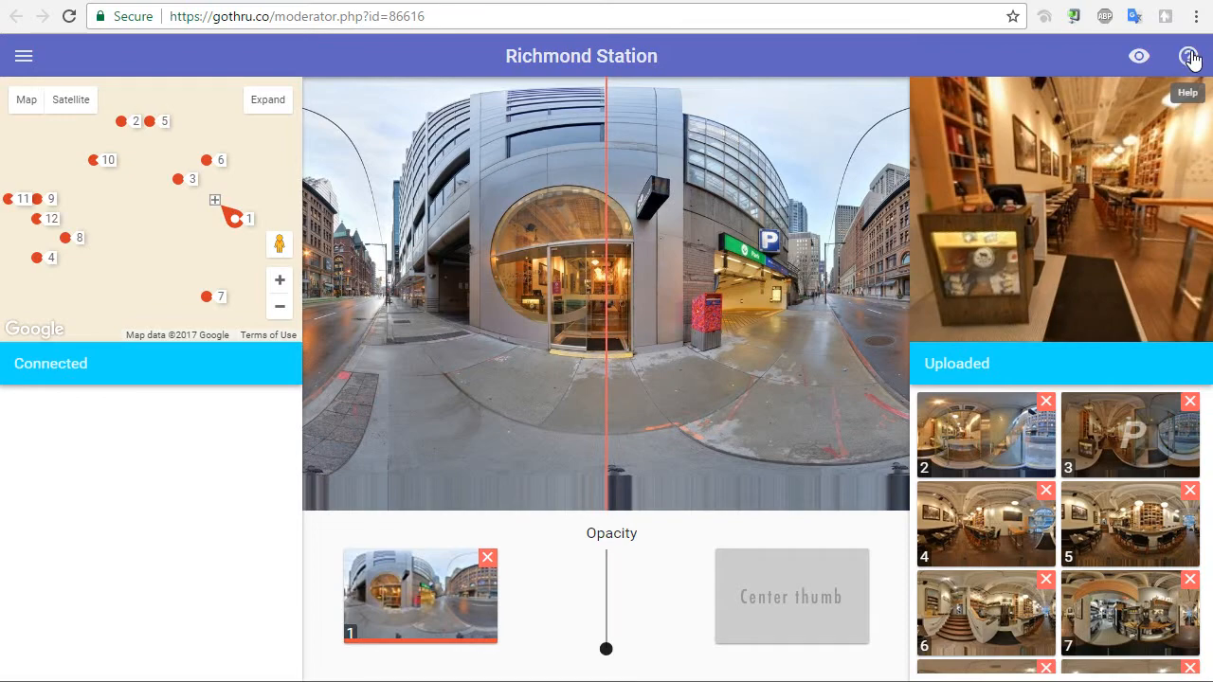
Show Help's keybindings list and scroll through the shortcuts down to saving
{"action": "left_click", "coordinate": [1190, 56]}
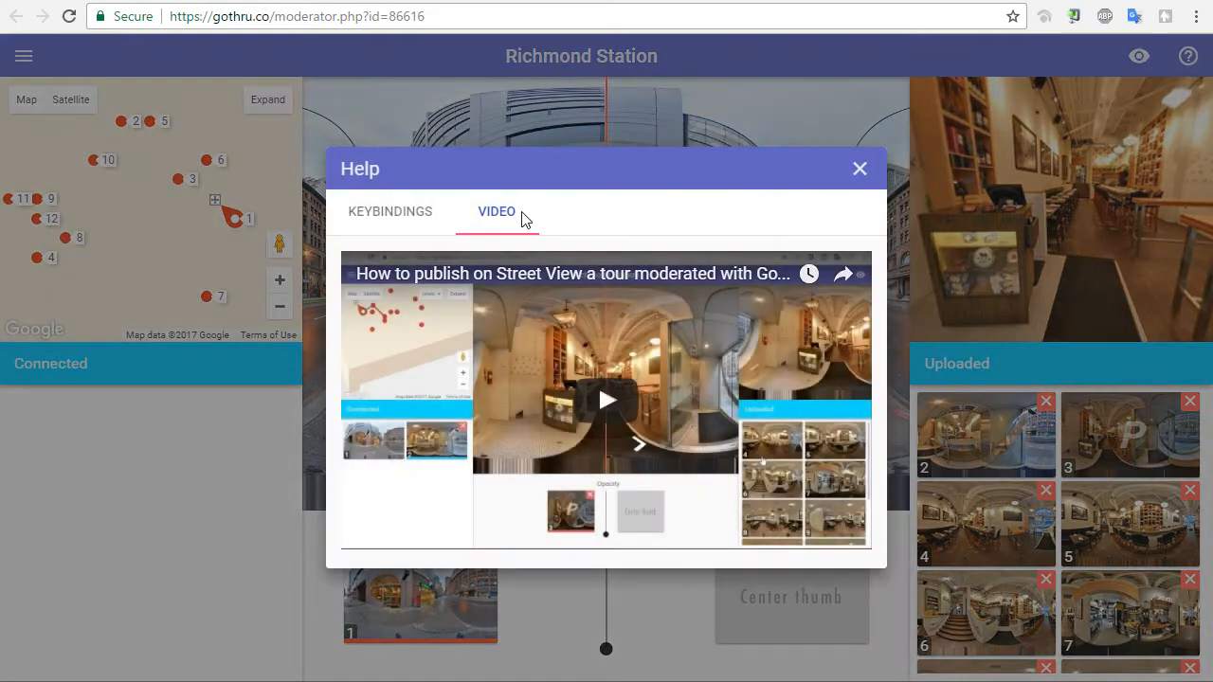
{"action": "left_click", "coordinate": [389, 212]}
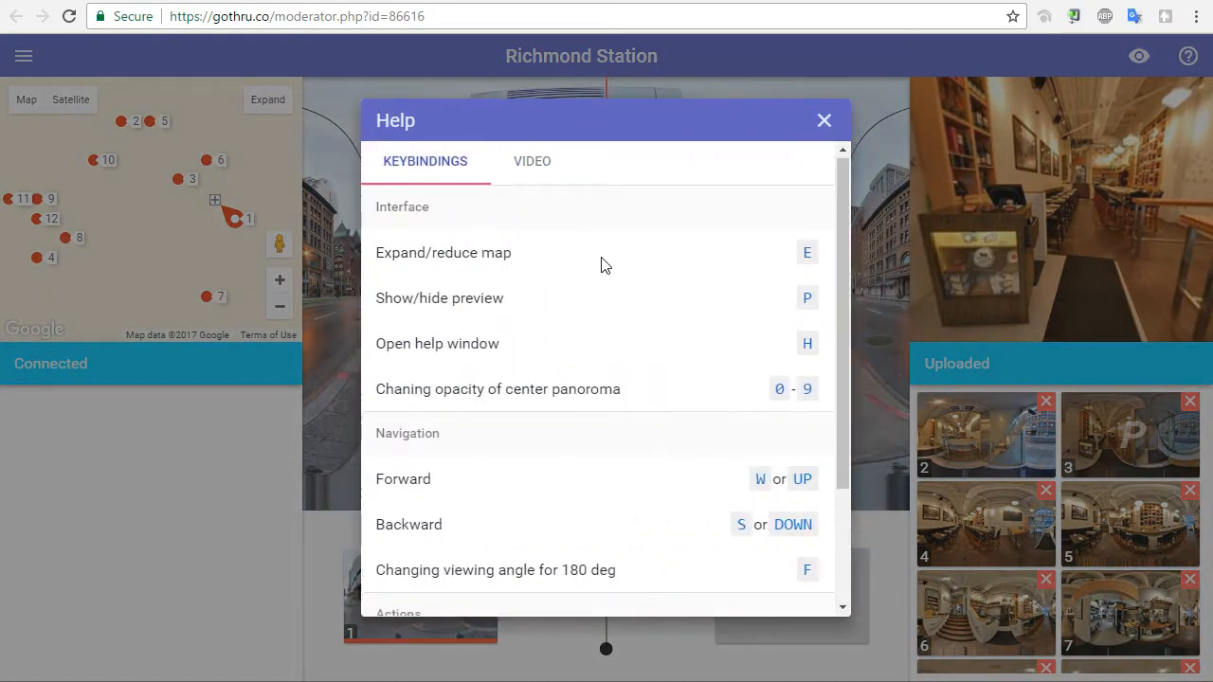
{"action": "scroll", "scroll_direction": "down", "scroll_amount": 3}
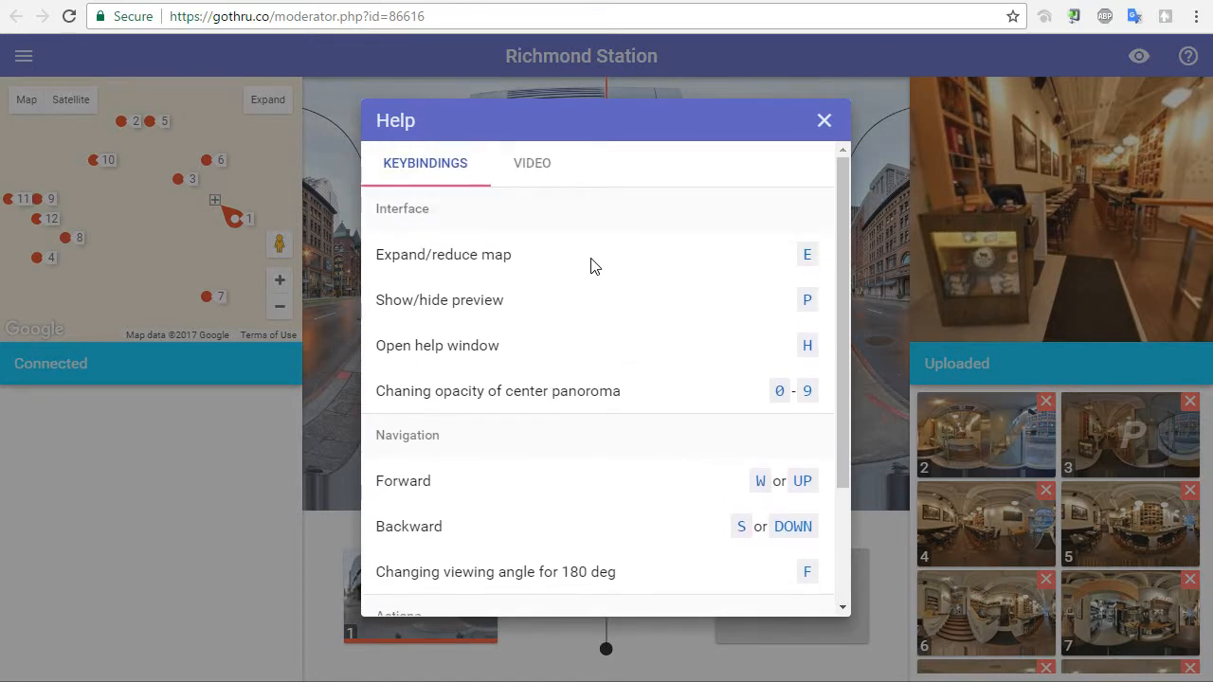
{"action": "mouse_move", "coordinate": [624, 357]}
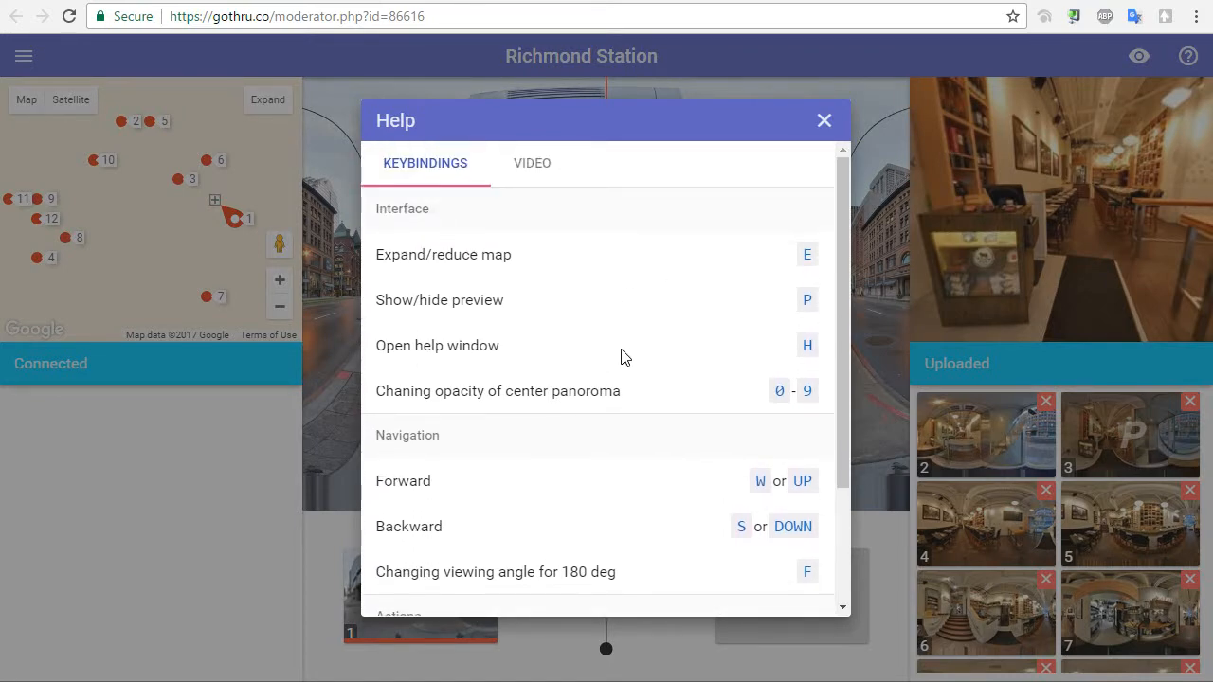
{"action": "mouse_move", "coordinate": [579, 367]}
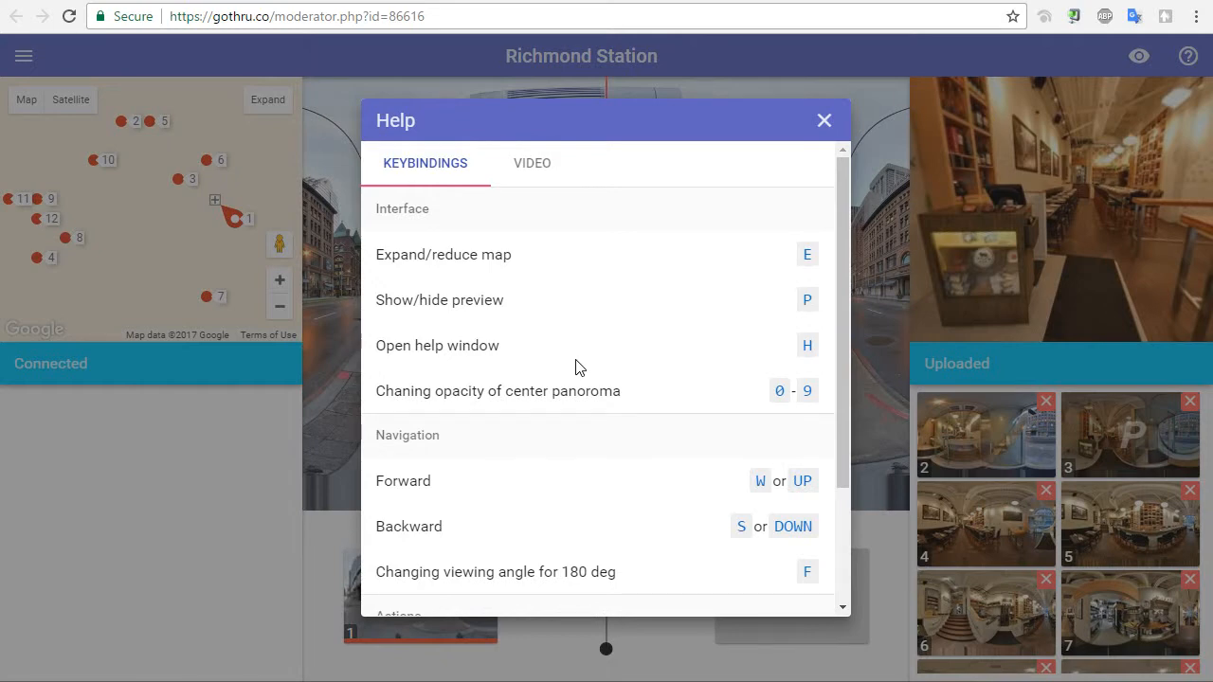
{"action": "mouse_move", "coordinate": [810, 294]}
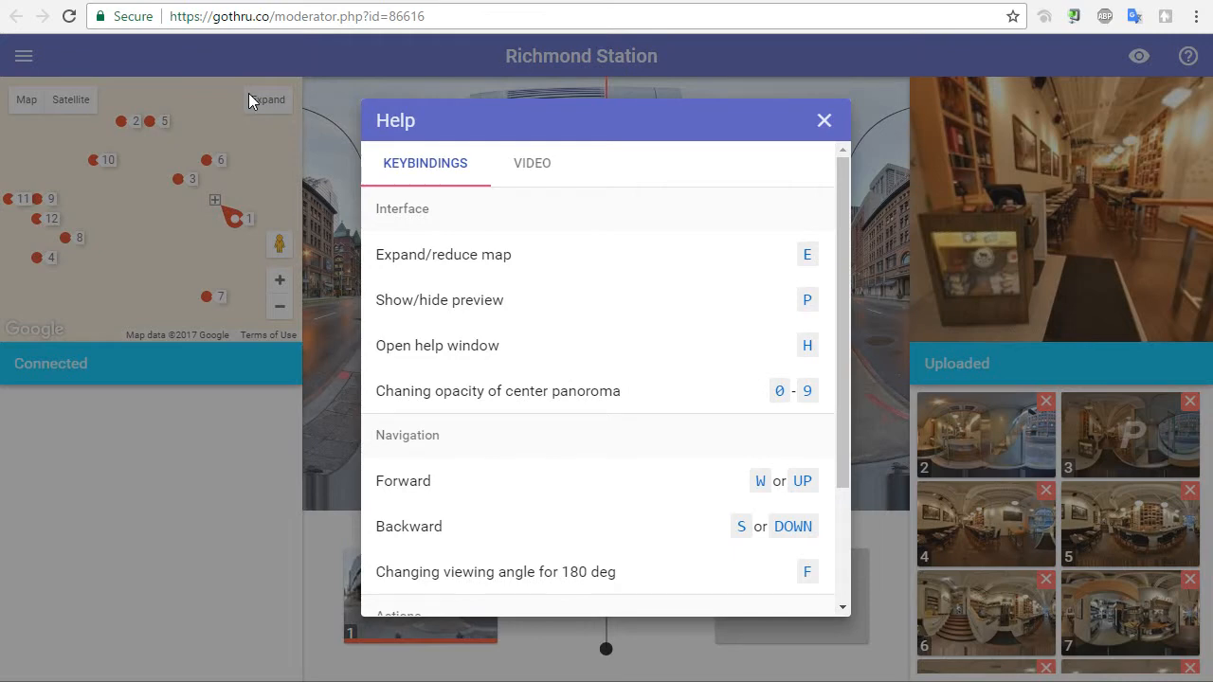
{"action": "mouse_move", "coordinate": [717, 328]}
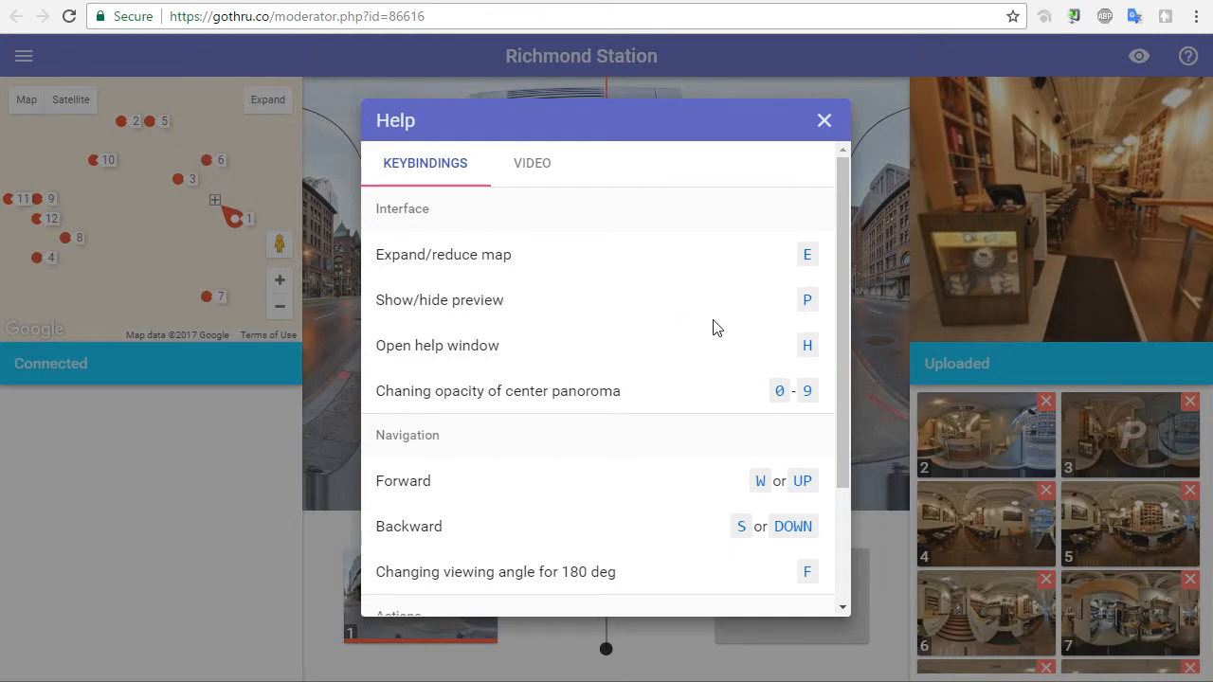
{"action": "mouse_move", "coordinate": [929, 121]}
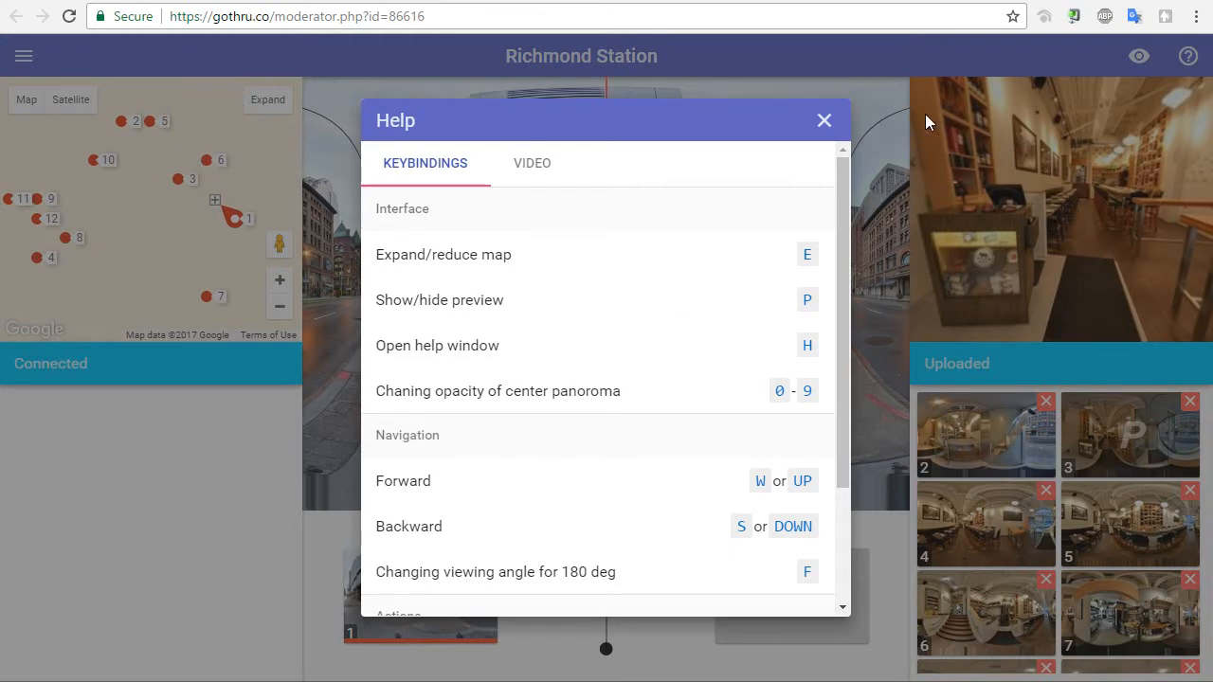
{"action": "mouse_move", "coordinate": [506, 352]}
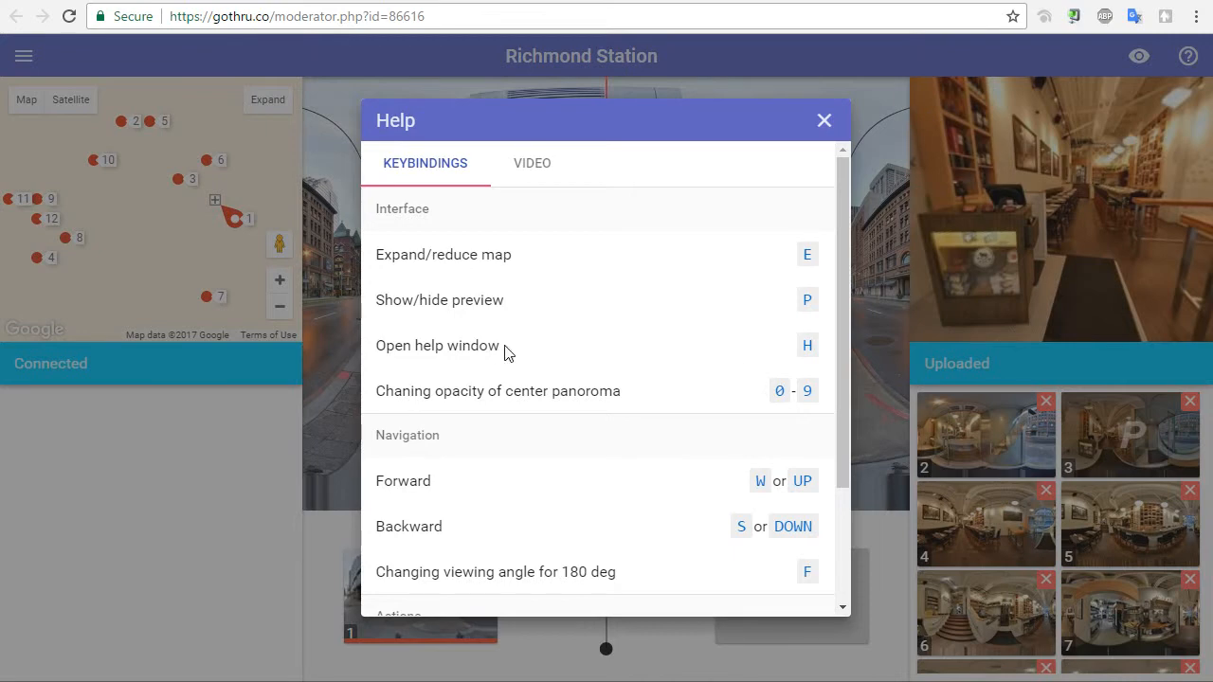
{"action": "mouse_move", "coordinate": [1029, 257]}
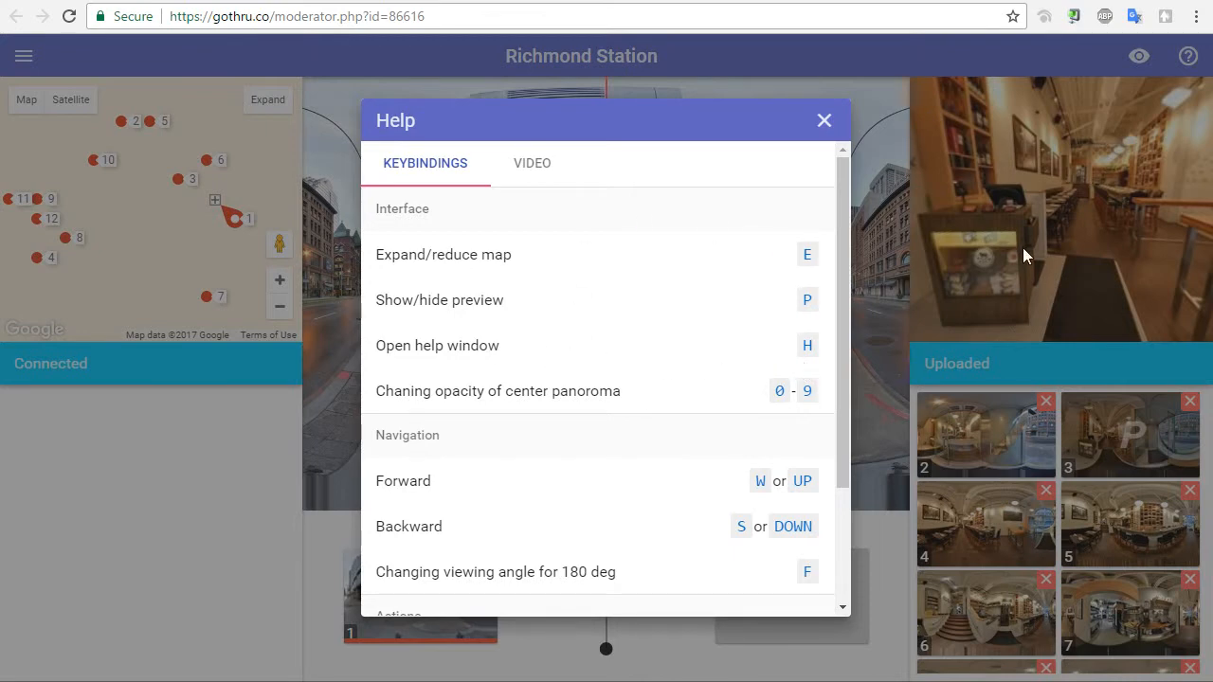
{"action": "scroll", "scroll_direction": "down", "scroll_amount": 3}
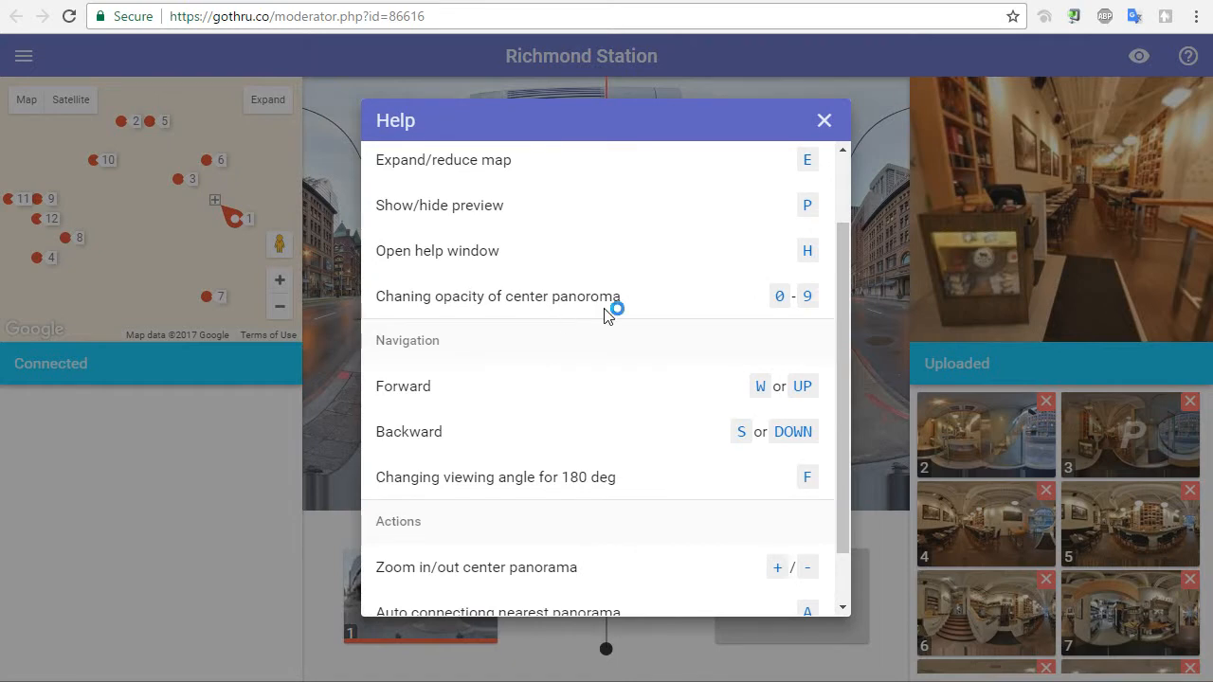
{"action": "mouse_move", "coordinate": [483, 341]}
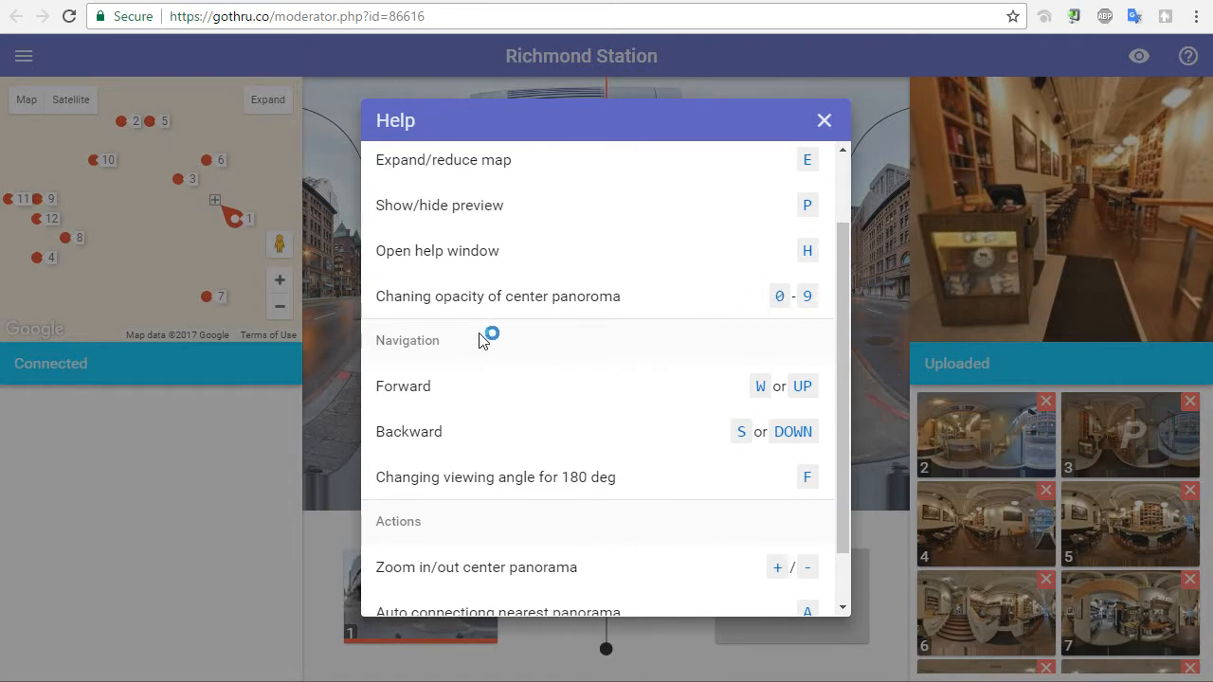
{"action": "mouse_move", "coordinate": [804, 328]}
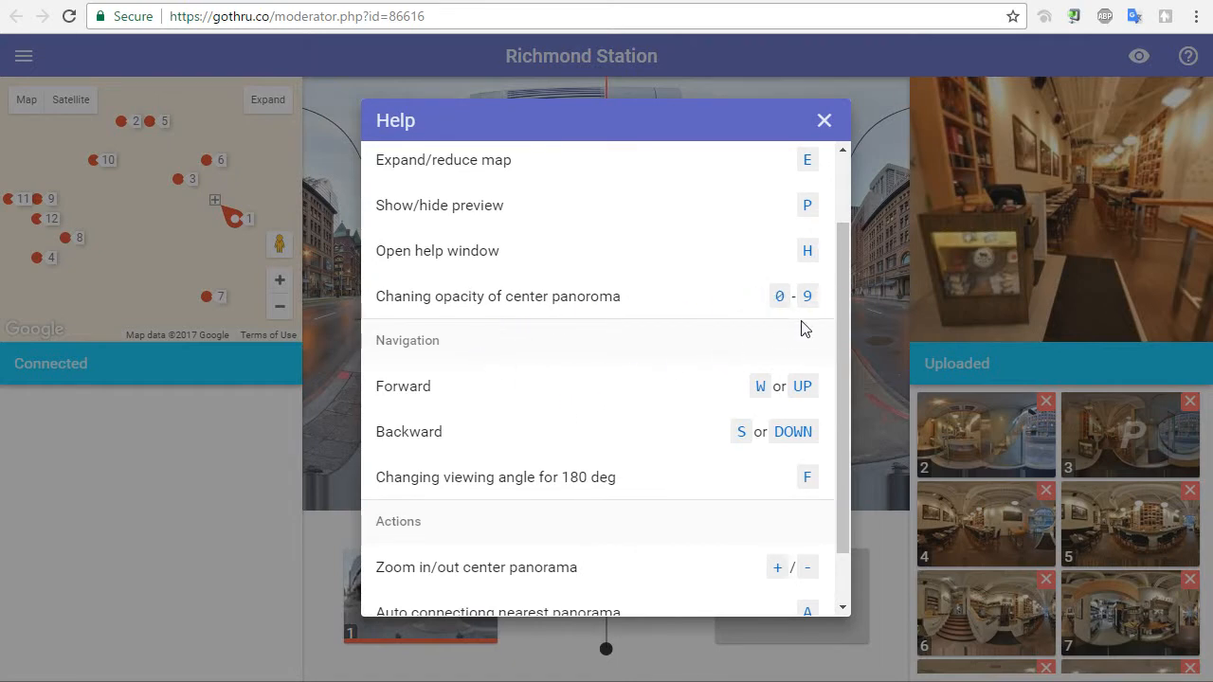
{"action": "mouse_move", "coordinate": [521, 325]}
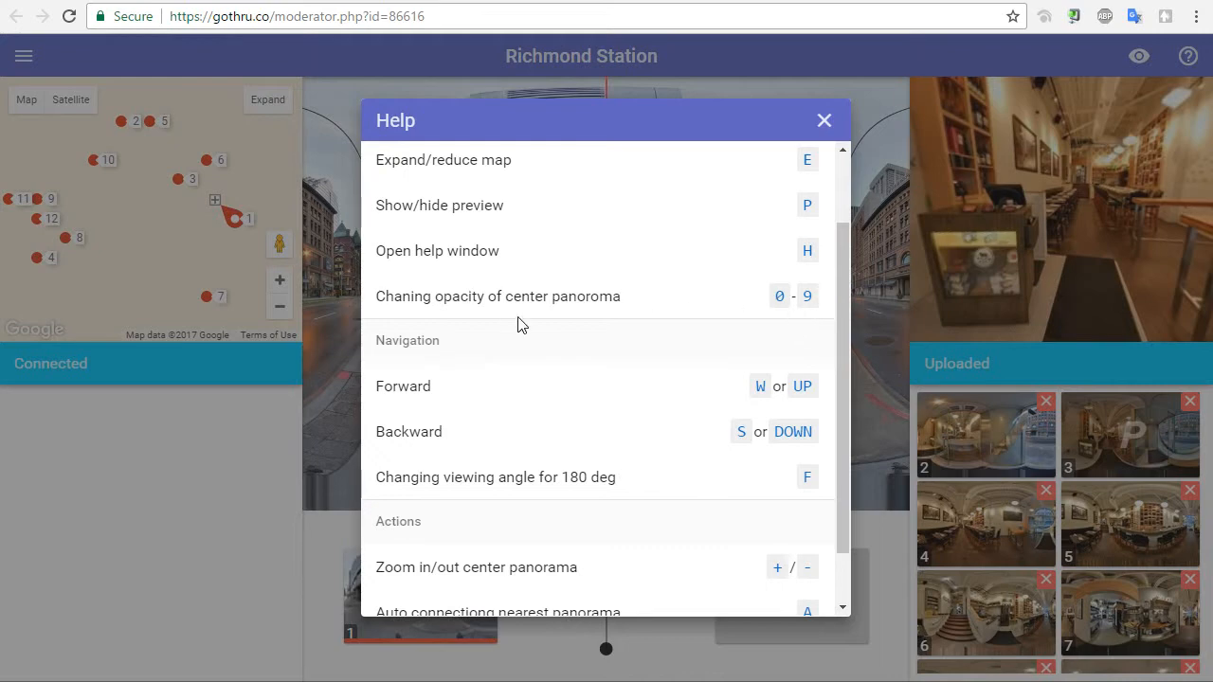
{"action": "scroll", "scroll_direction": "down", "scroll_amount": 3}
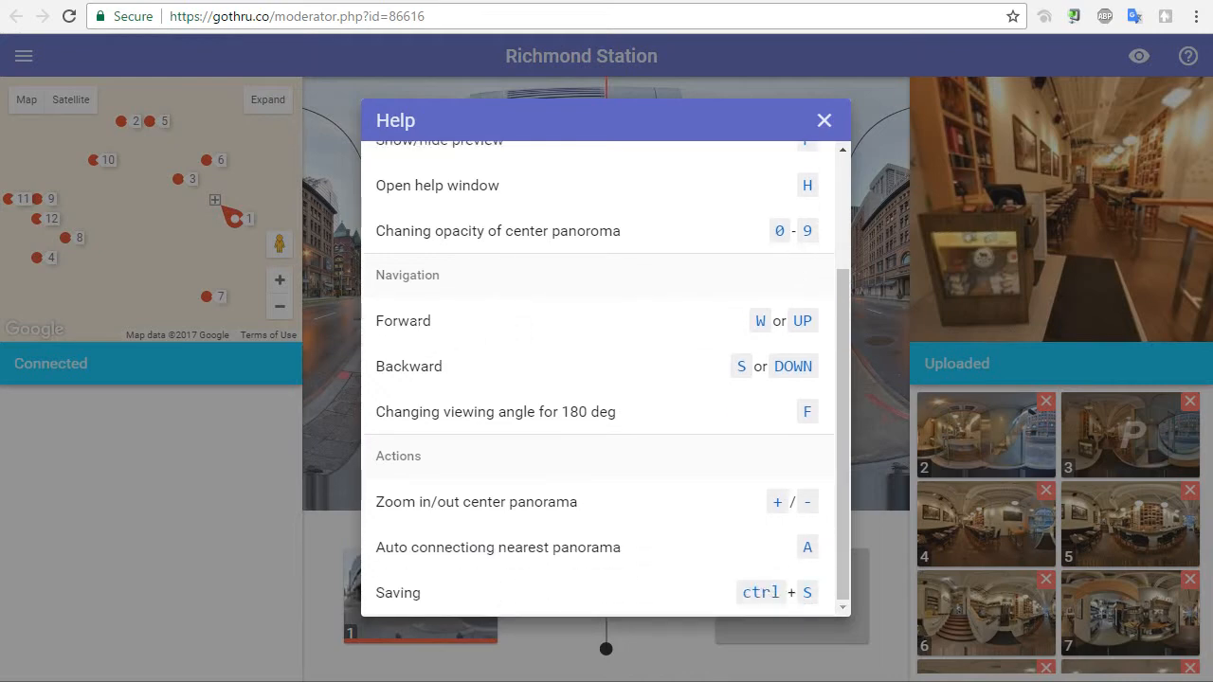
{"action": "mouse_move", "coordinate": [443, 330]}
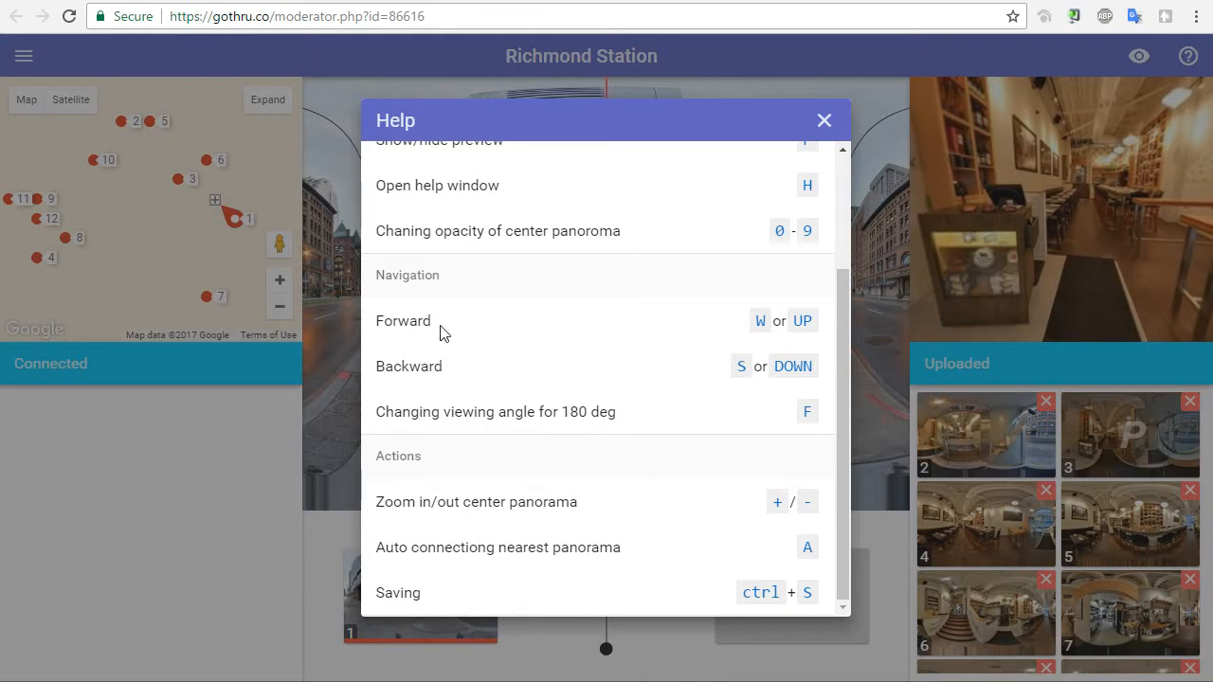
{"action": "mouse_move", "coordinate": [737, 373]}
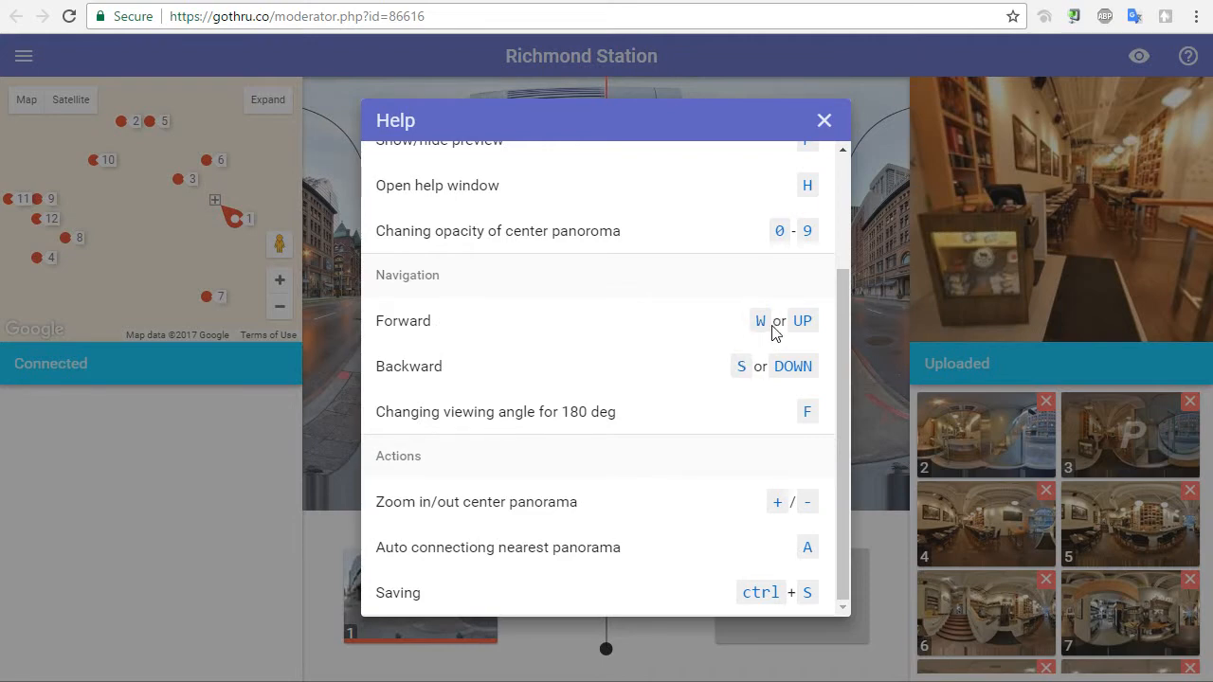
{"action": "mouse_move", "coordinate": [753, 330]}
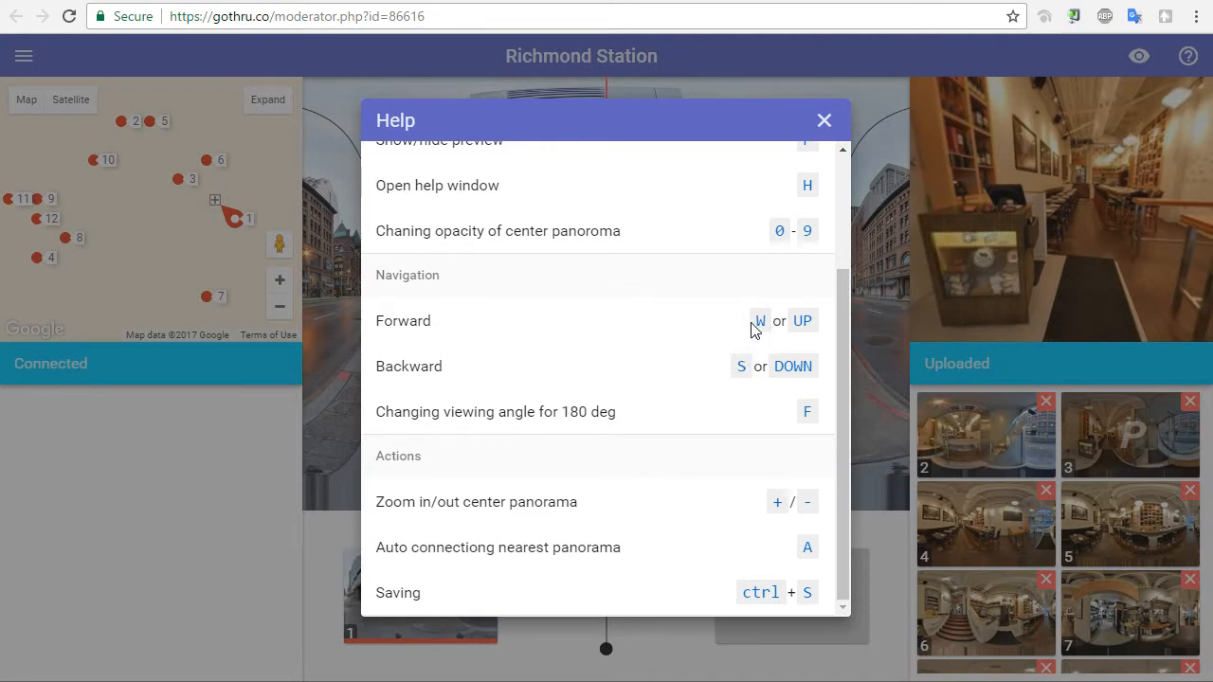
{"action": "mouse_move", "coordinate": [699, 383]}
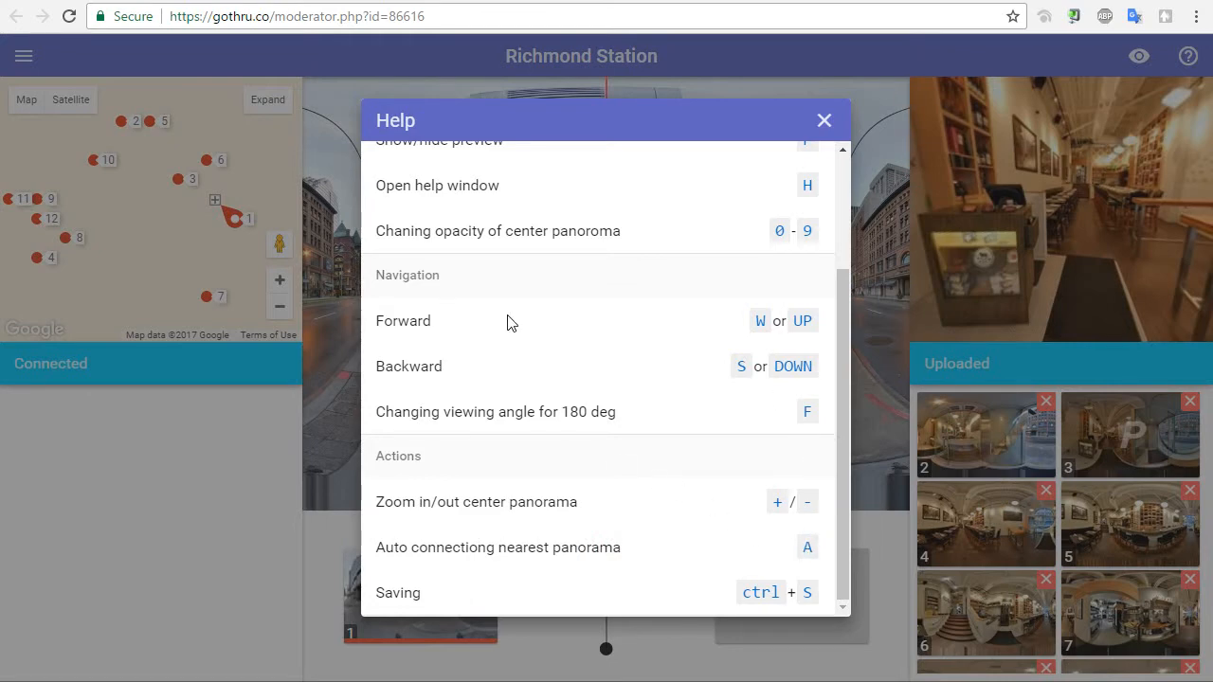
{"action": "mouse_move", "coordinate": [616, 355]}
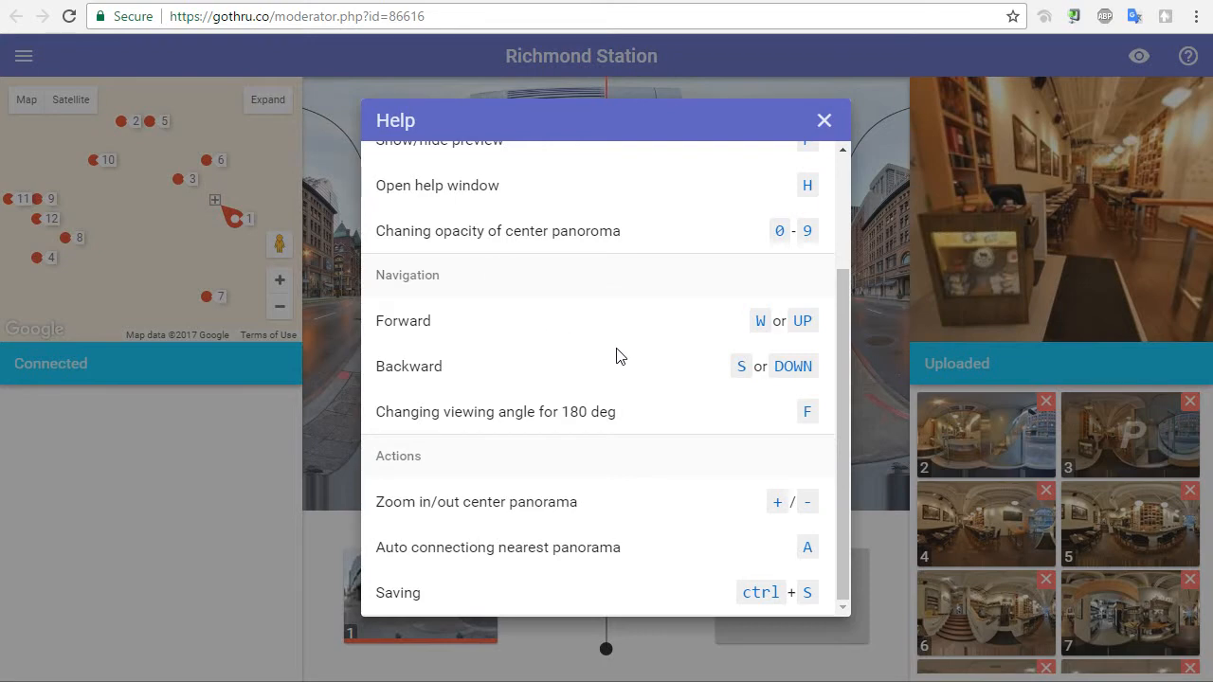
{"action": "mouse_move", "coordinate": [739, 426]}
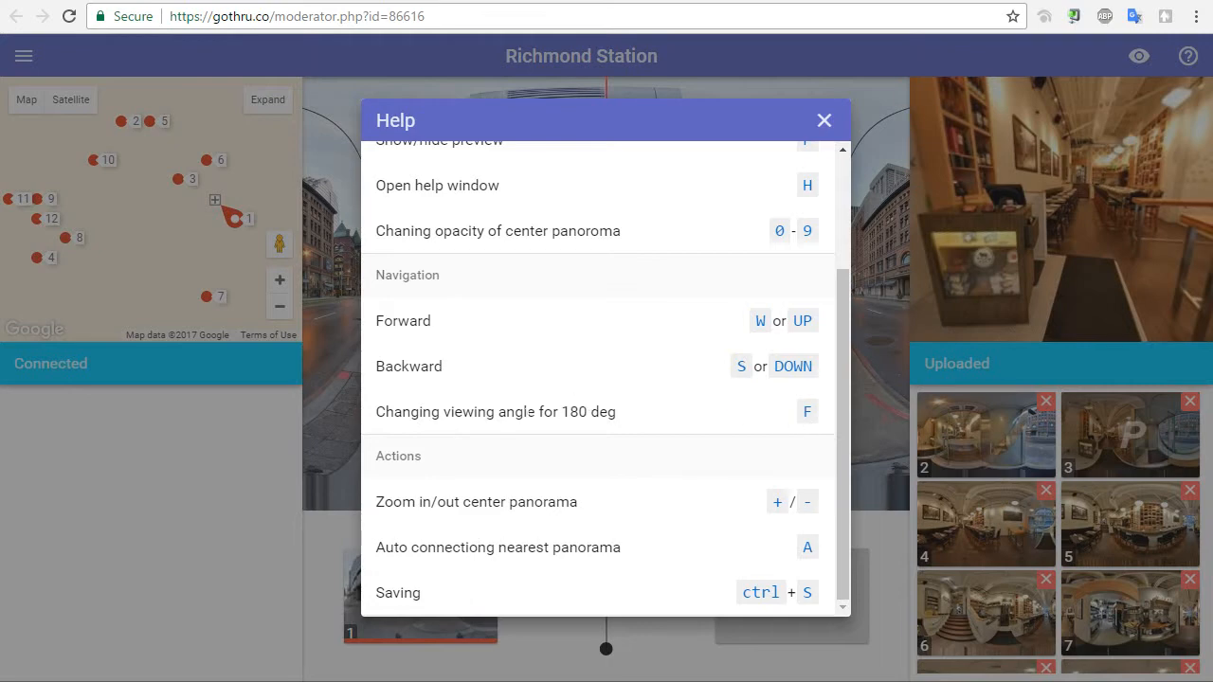
{"action": "mouse_move", "coordinate": [723, 503]}
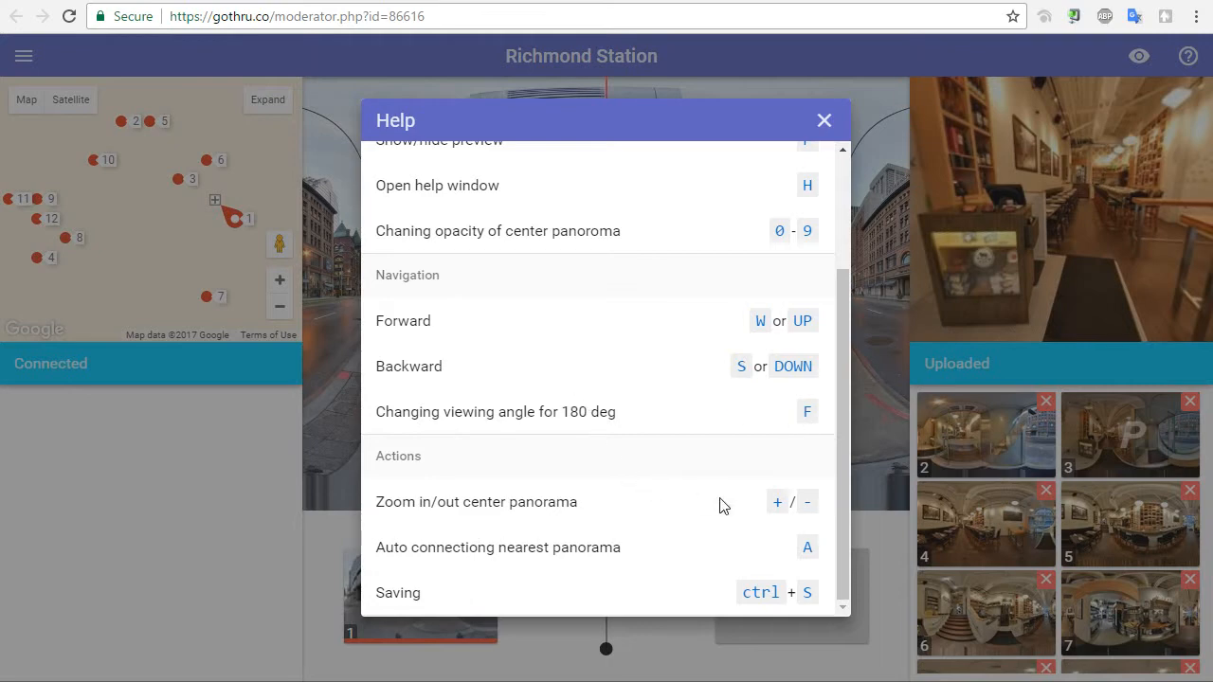
{"action": "mouse_move", "coordinate": [663, 508]}
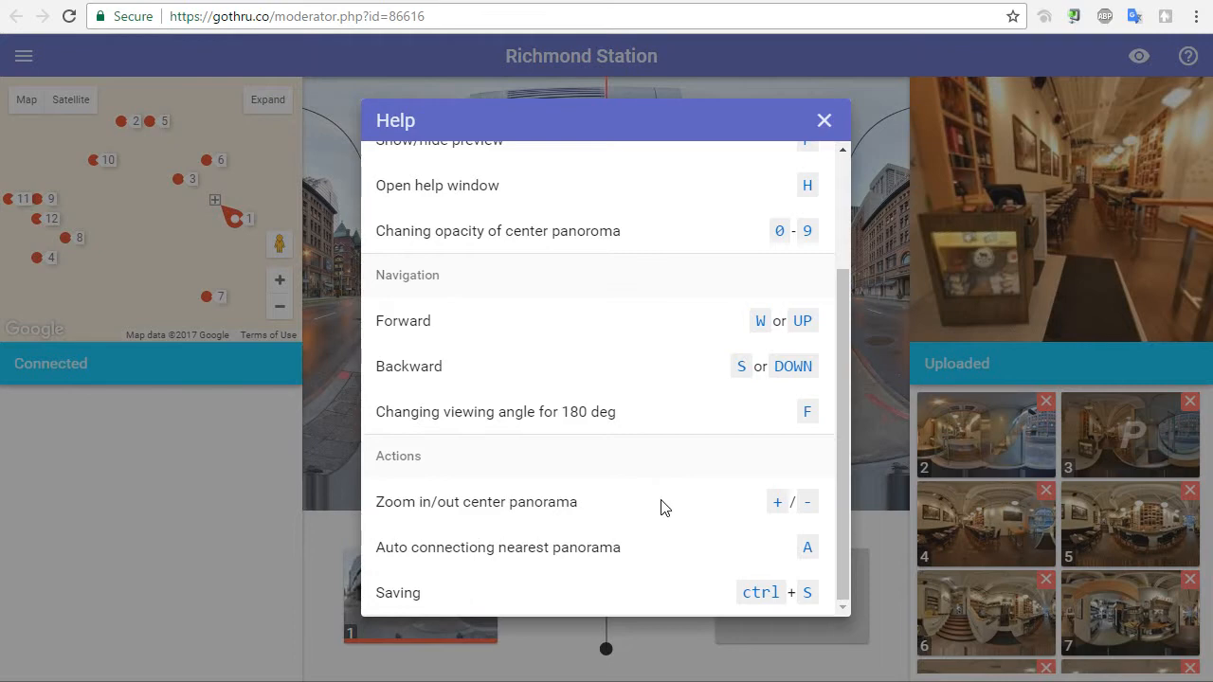
{"action": "mouse_move", "coordinate": [652, 507]}
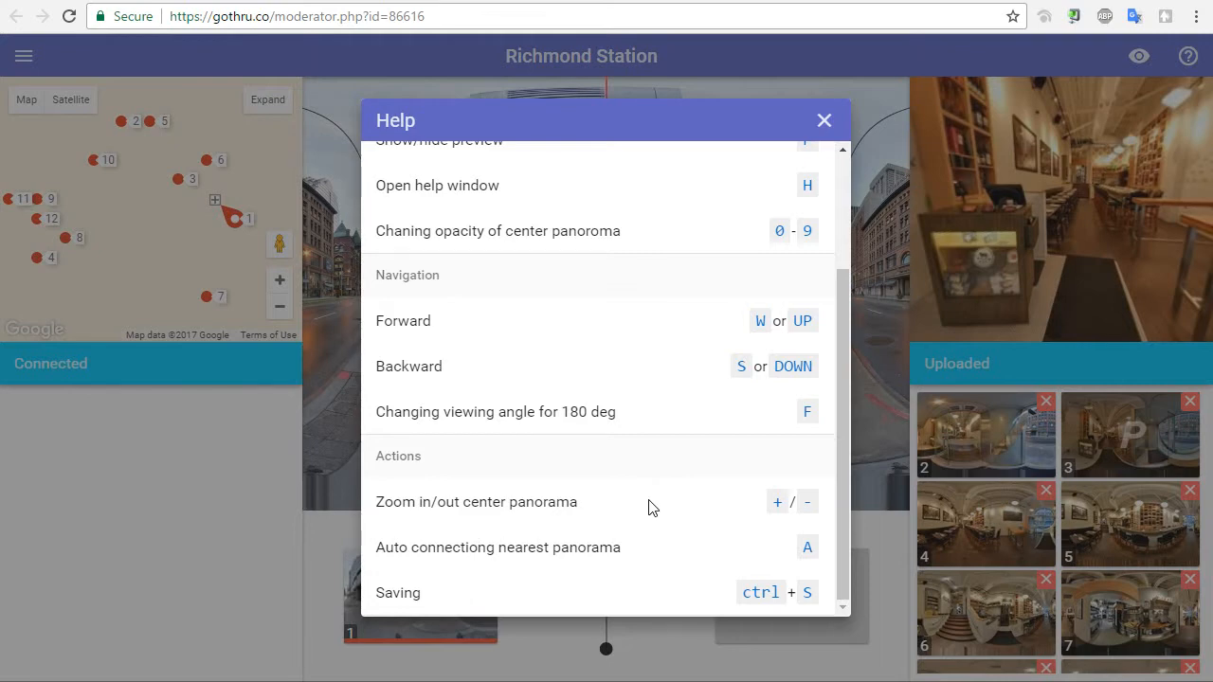
{"action": "mouse_move", "coordinate": [648, 507]}
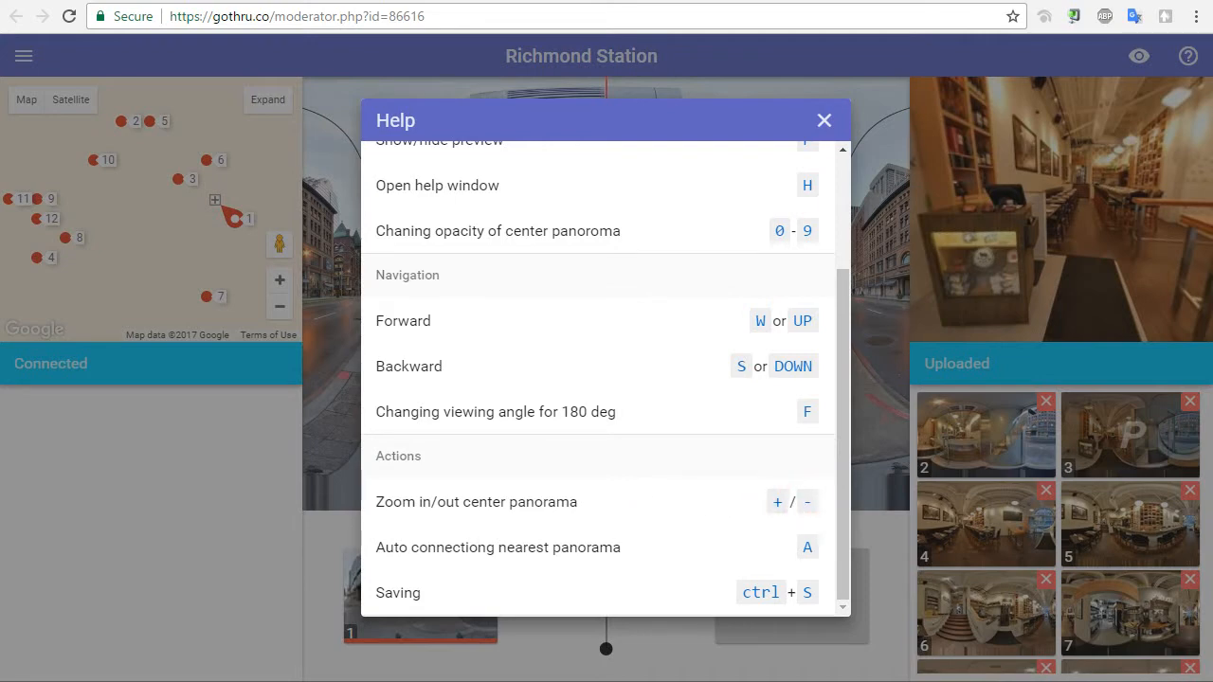
{"action": "mouse_move", "coordinate": [677, 486]}
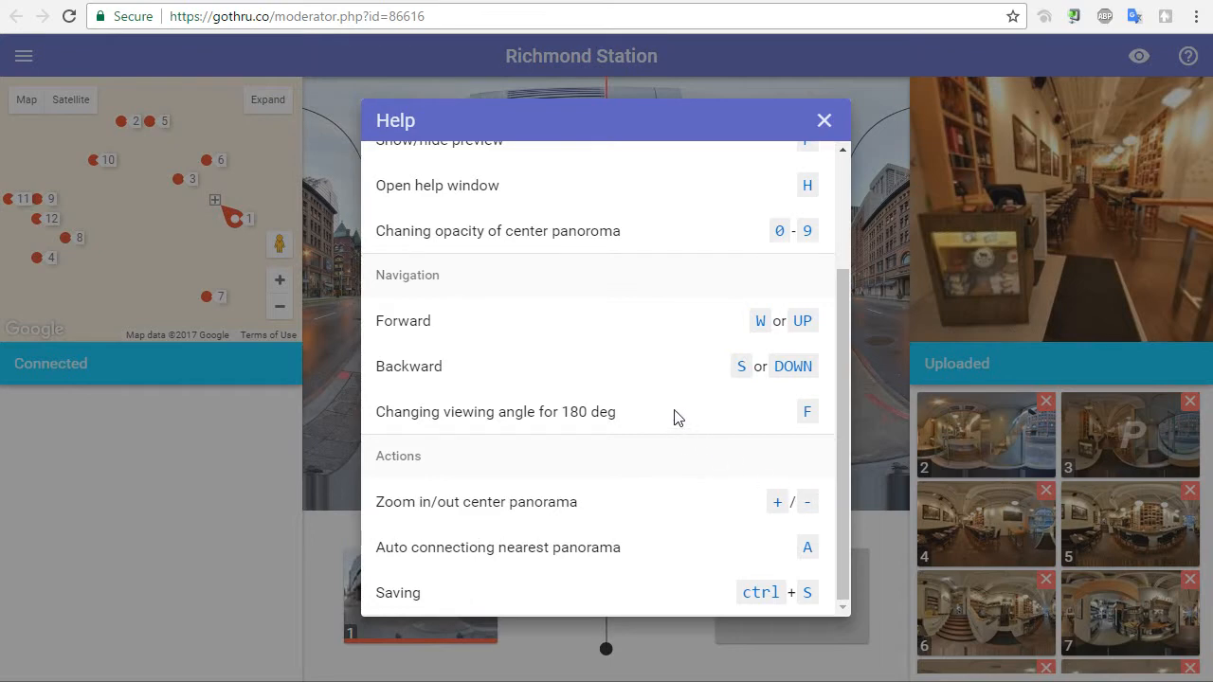
{"action": "mouse_move", "coordinate": [456, 605]}
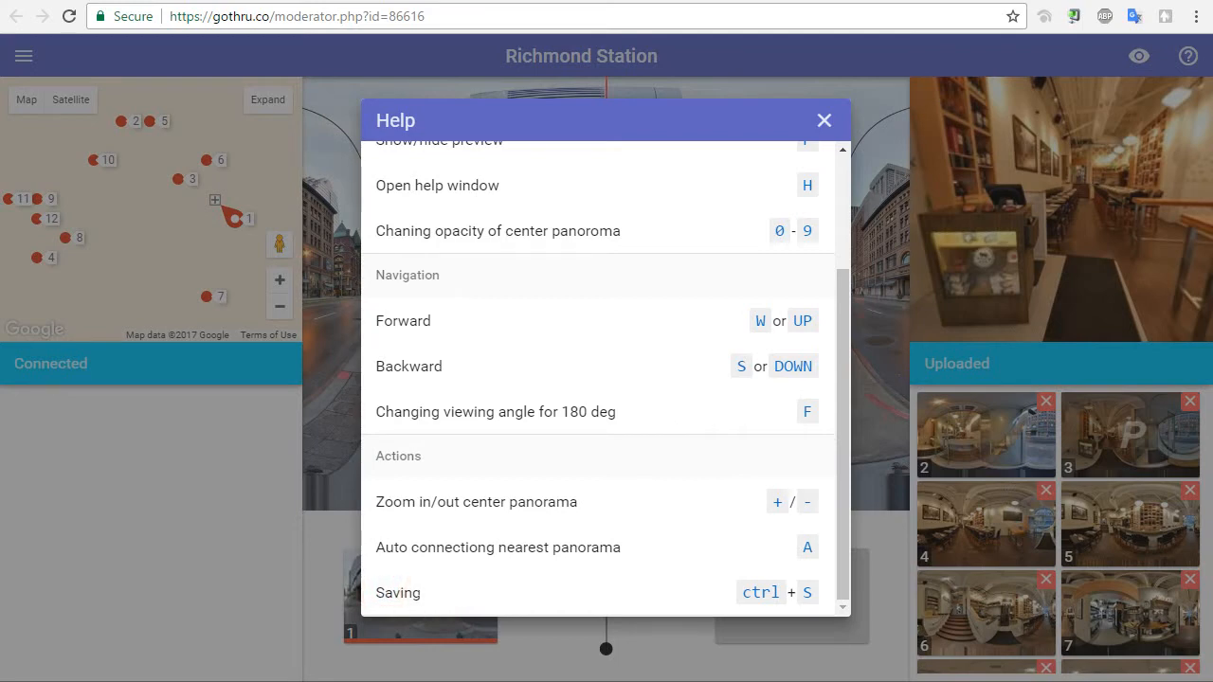
{"action": "mouse_move", "coordinate": [842, 156]}
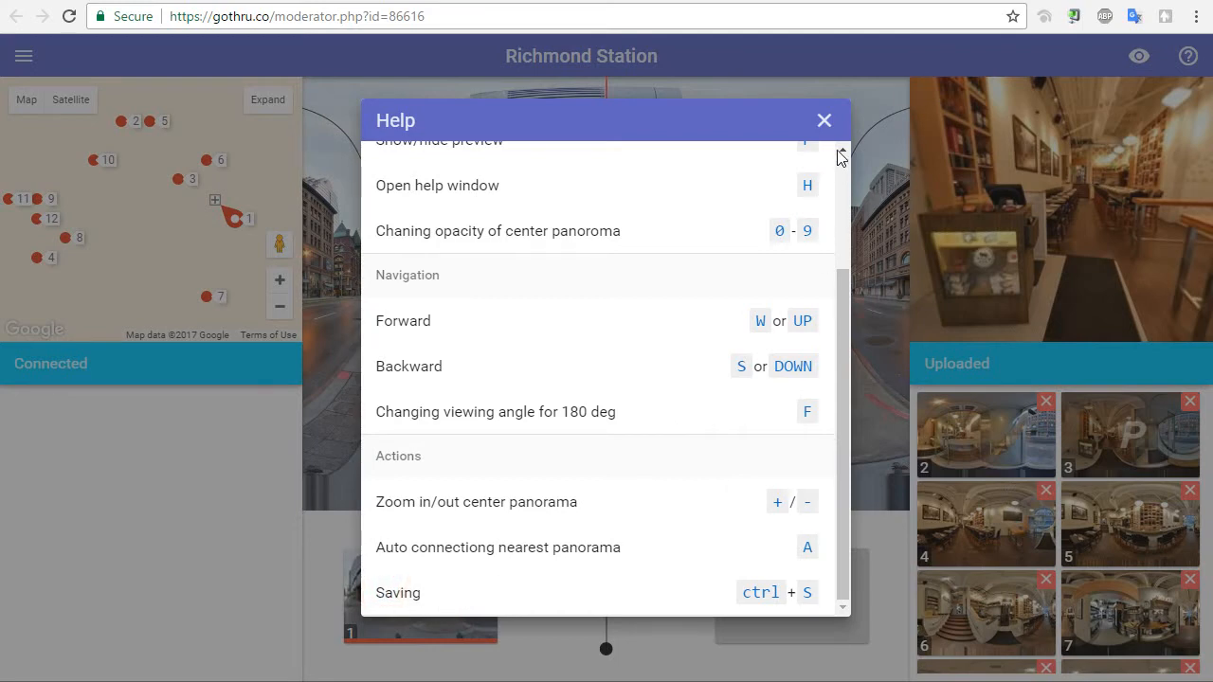
Close Help, toggle the preview panel, then reopen Help and close it again
{"action": "left_click", "coordinate": [823, 120]}
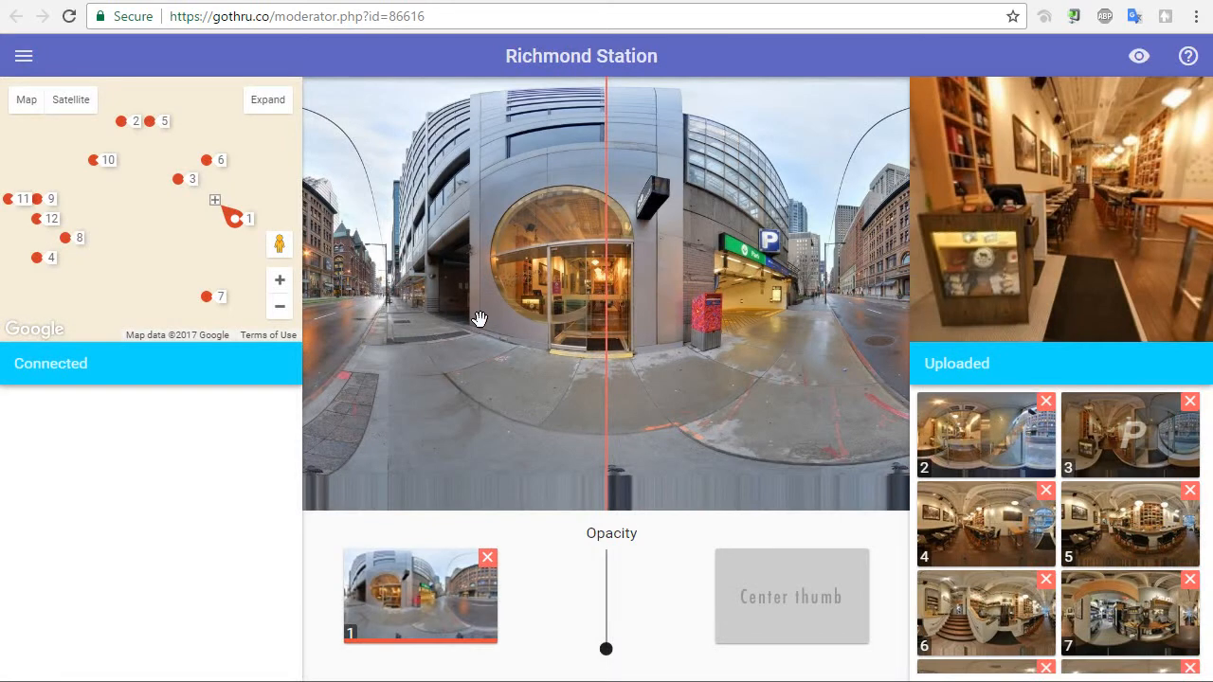
{"action": "mouse_move", "coordinate": [452, 286]}
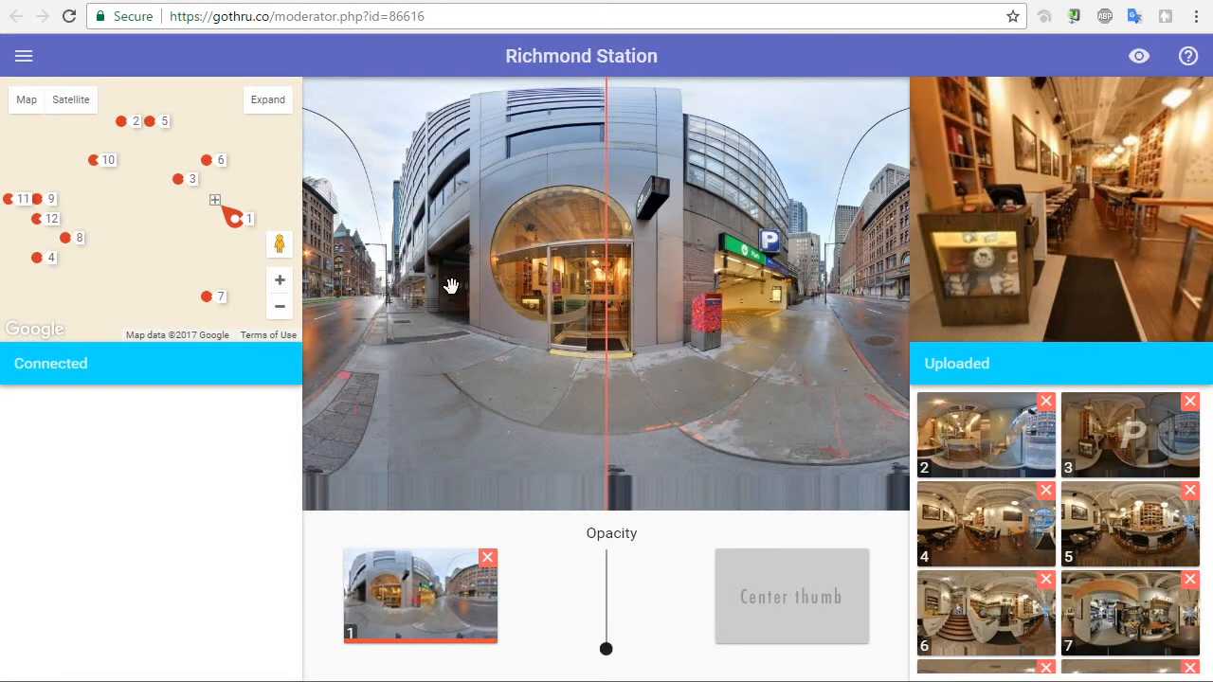
{"action": "left_click", "coordinate": [267, 100]}
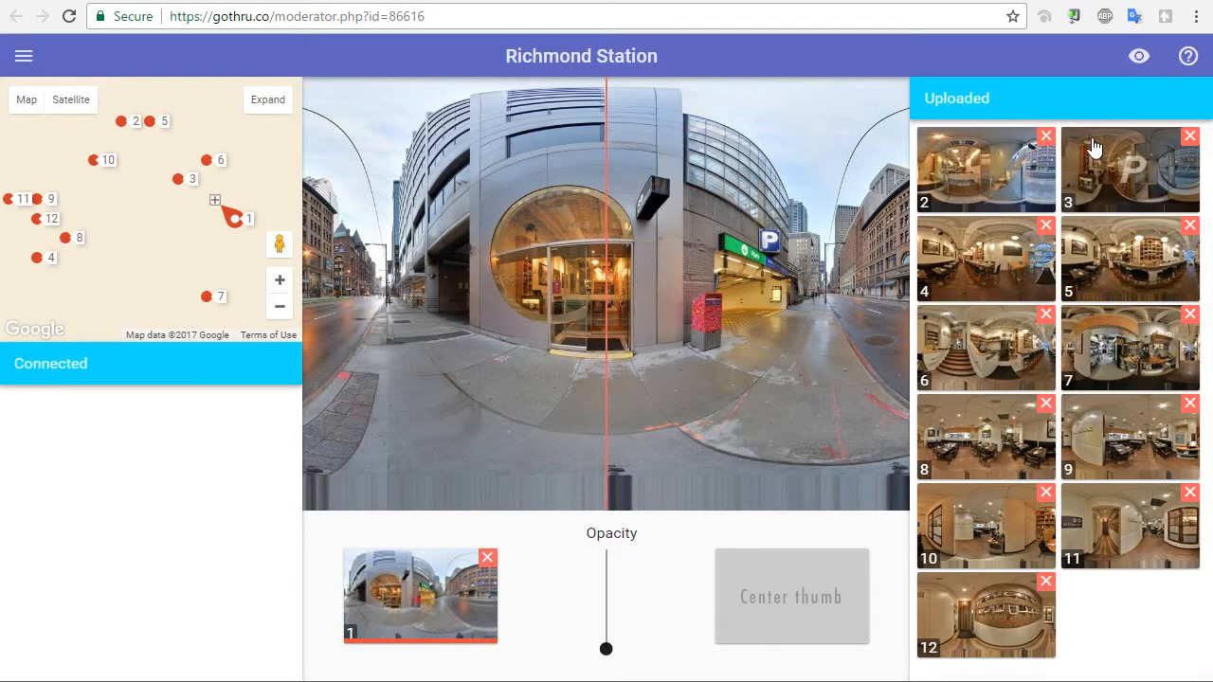
{"action": "mouse_move", "coordinate": [989, 559]}
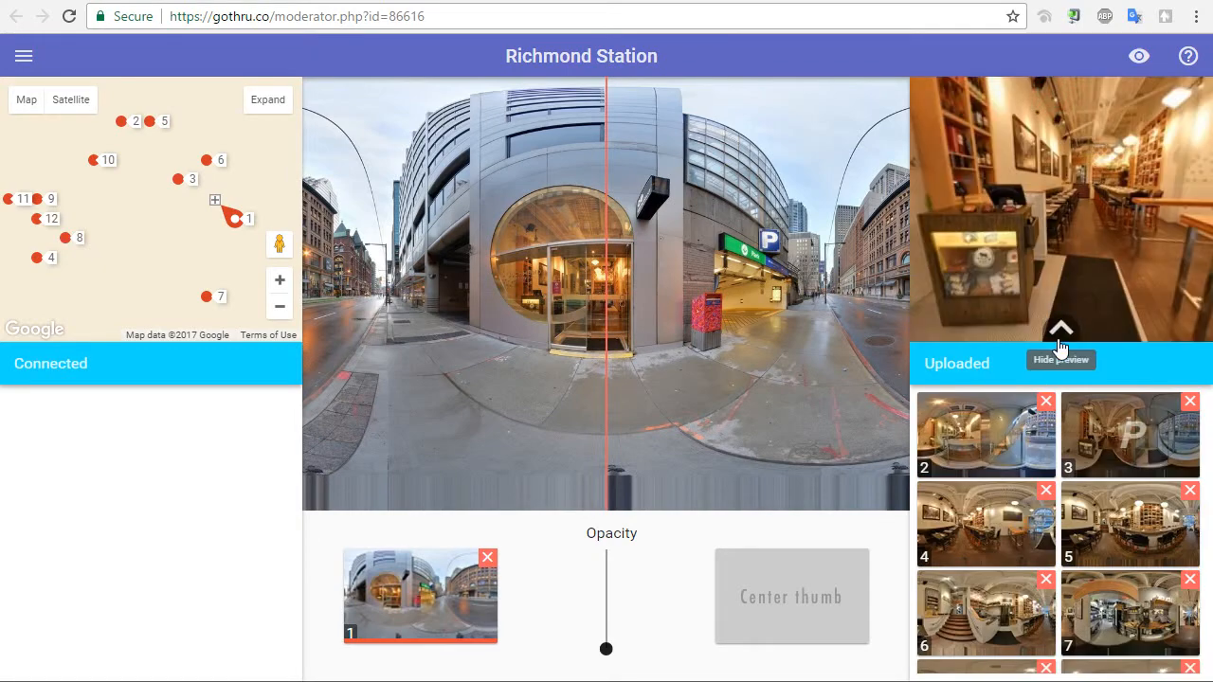
{"action": "mouse_move", "coordinate": [708, 341]}
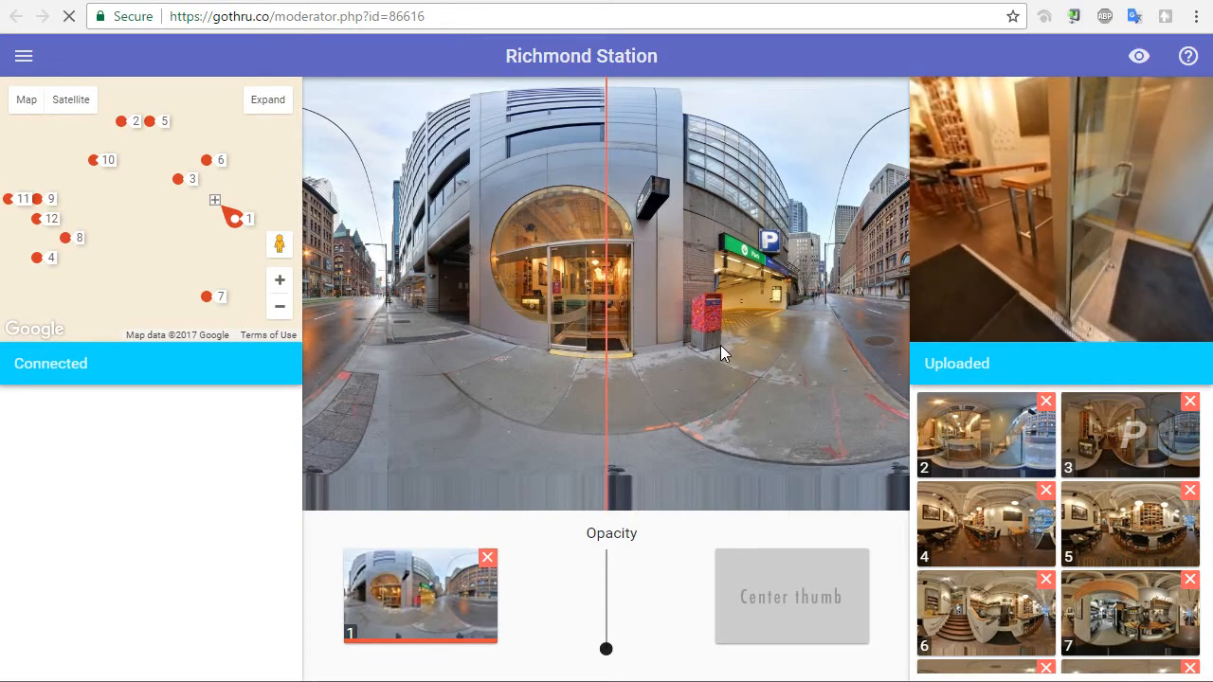
{"action": "left_click", "coordinate": [1187, 55]}
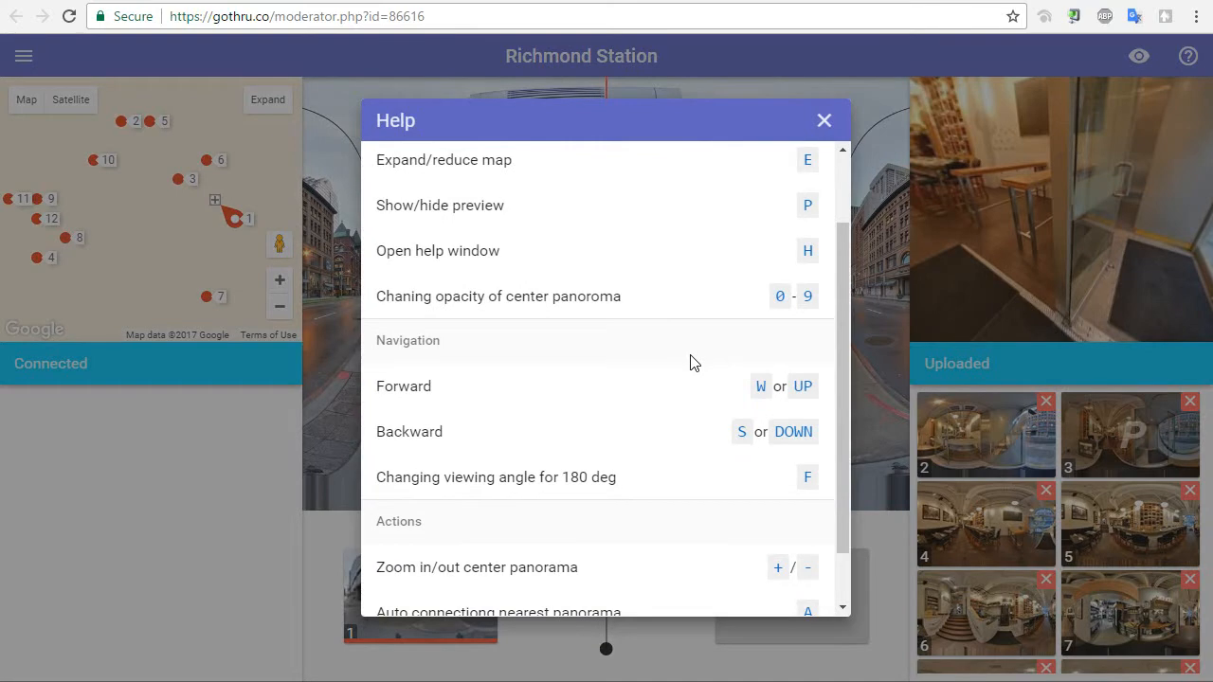
{"action": "mouse_move", "coordinate": [799, 234]}
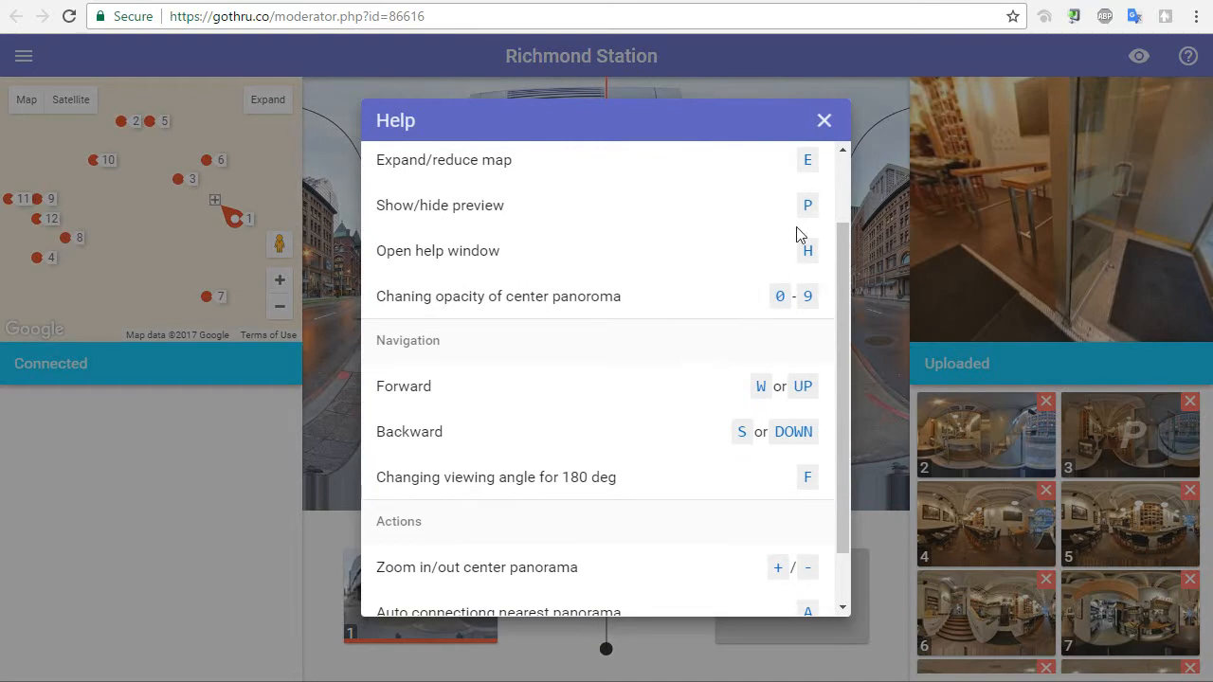
{"action": "left_click", "coordinate": [824, 120]}
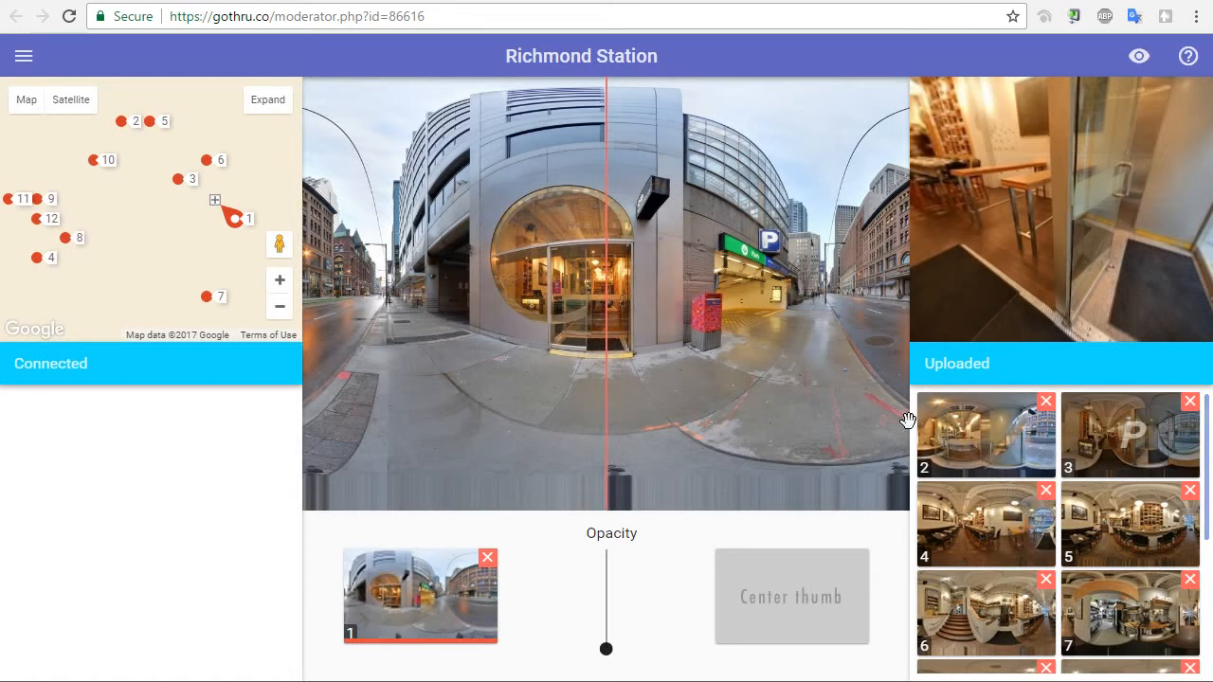
{"action": "mouse_move", "coordinate": [572, 336]}
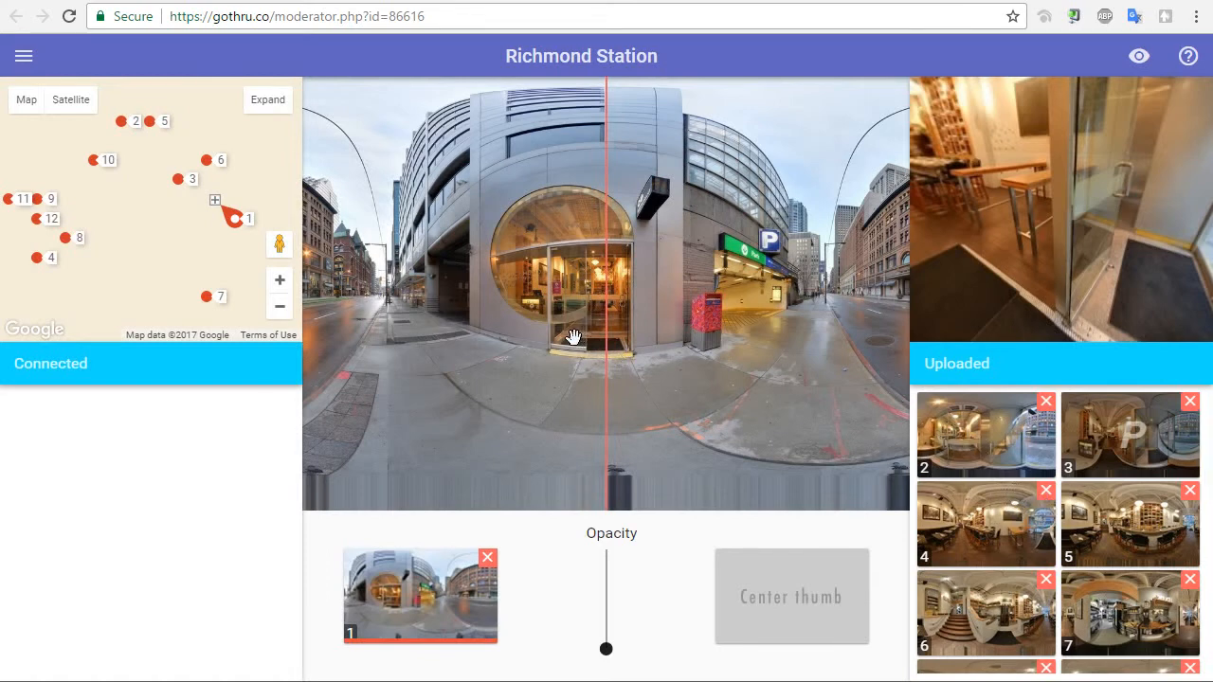
{"action": "mouse_move", "coordinate": [969, 449]}
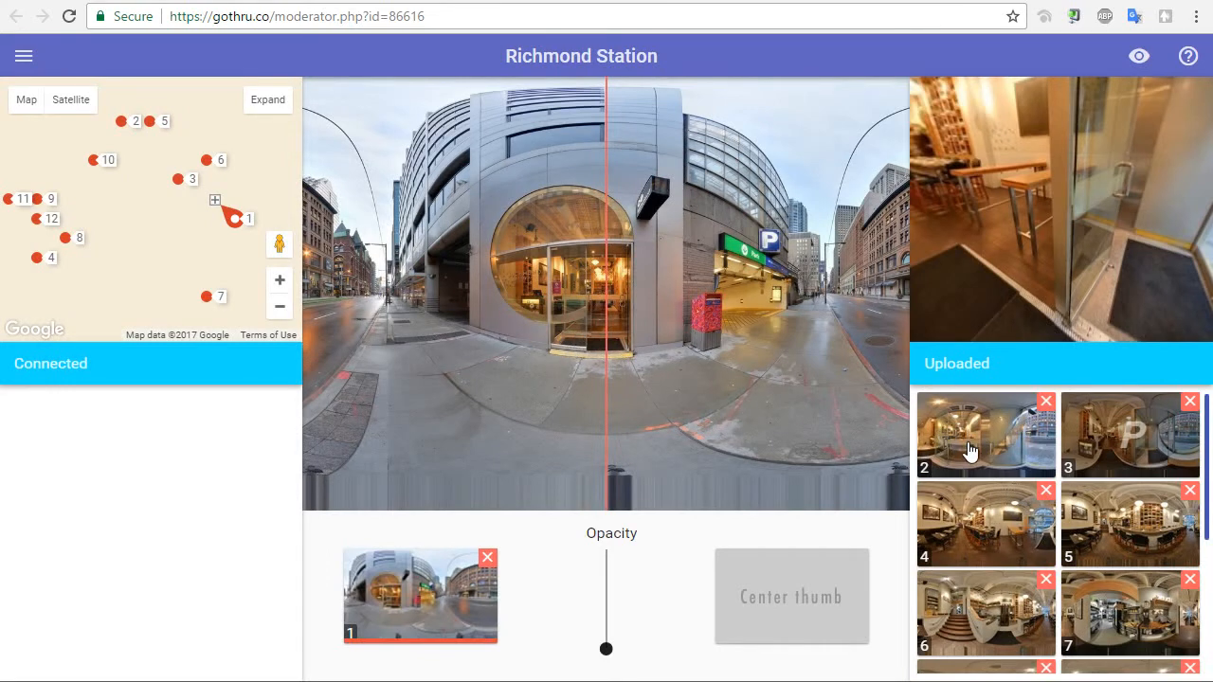
Connect panorama 2 after panorama 1 and bring in panorama 3 as center
{"action": "left_click", "coordinate": [986, 436]}
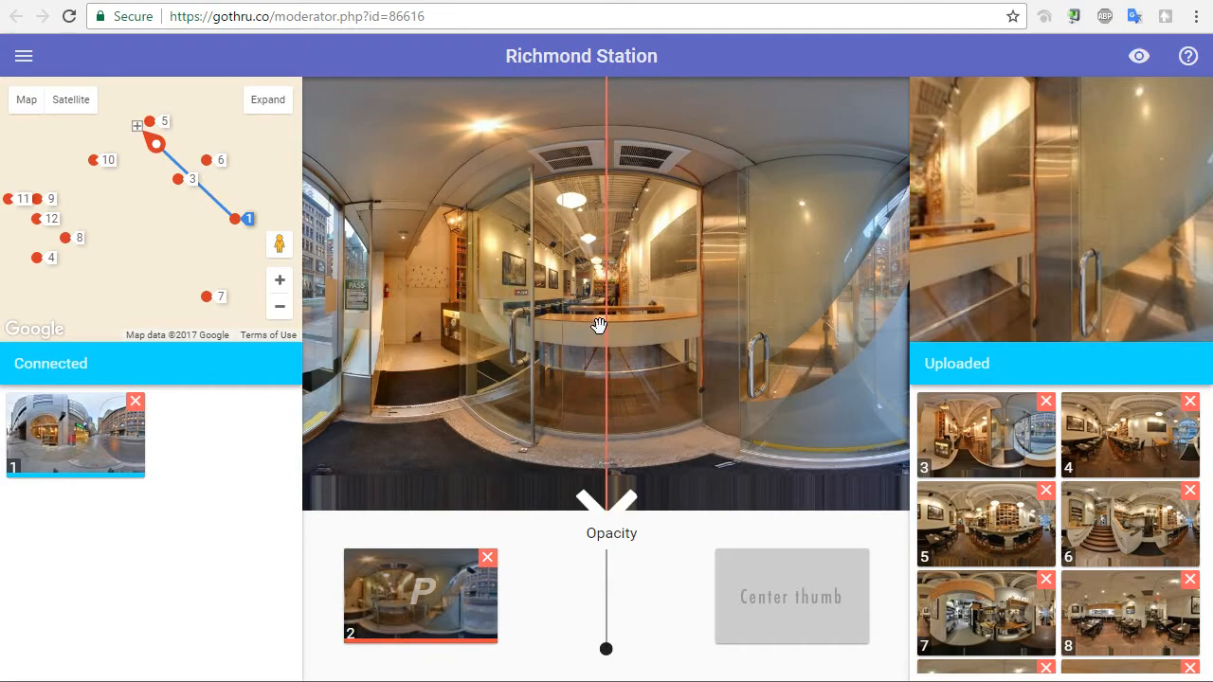
{"action": "mouse_move", "coordinate": [710, 278]}
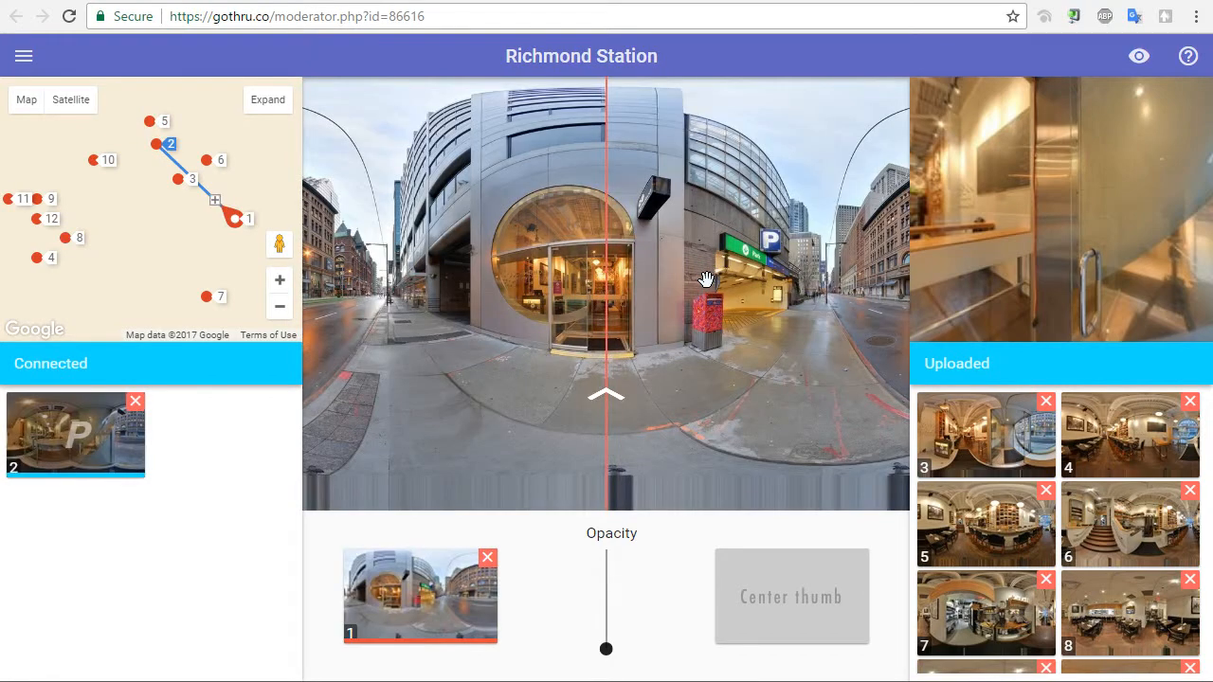
{"action": "left_click", "coordinate": [249, 219]}
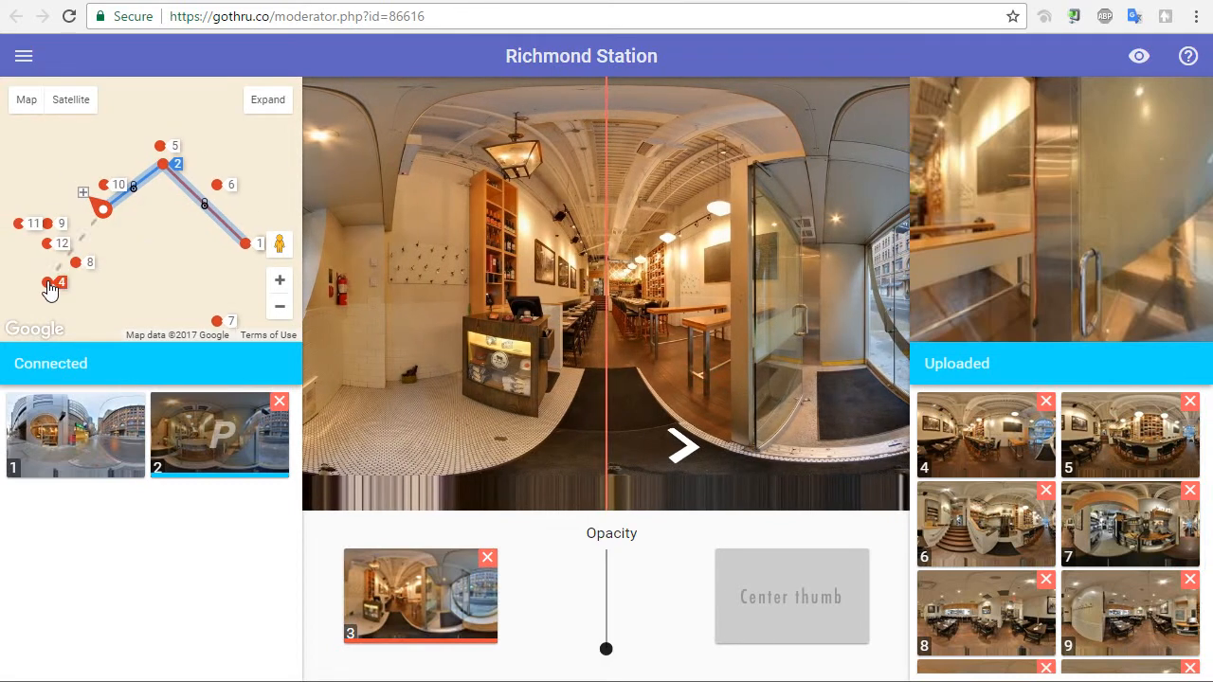
Position the new panorama marker, jump to panorama 3, and link panorama 6 after 5
{"action": "left_click_drag", "start_coordinate": [50, 283], "coordinate": [52, 163]}
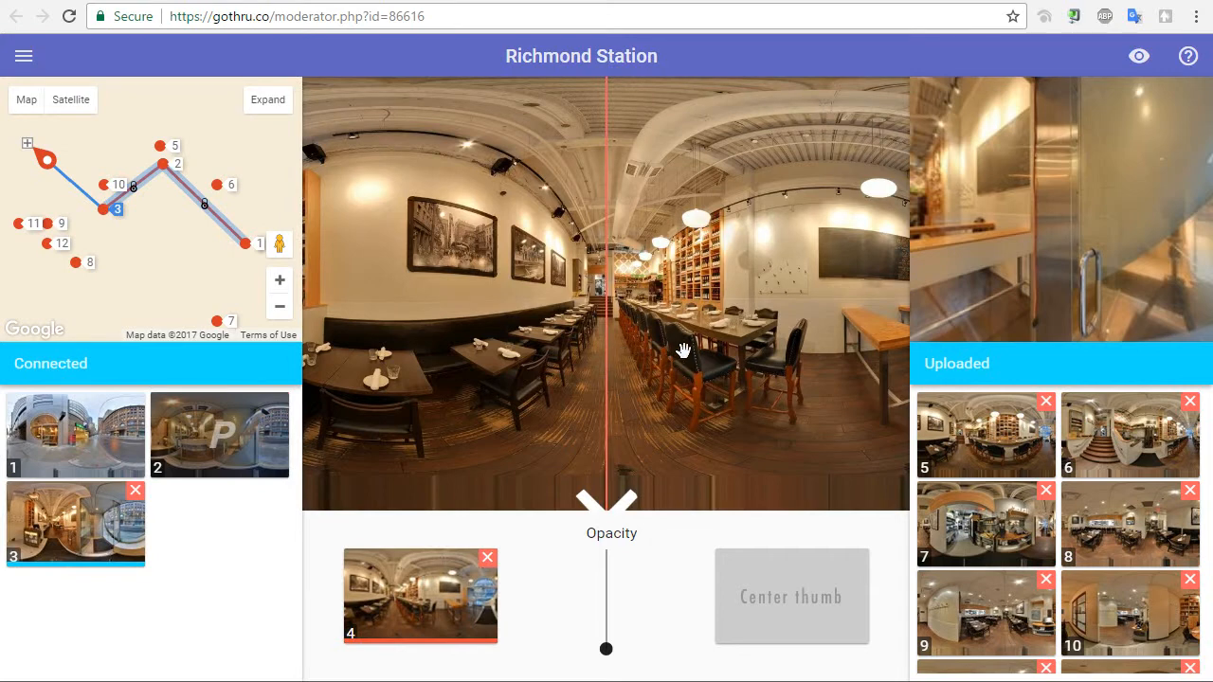
{"action": "mouse_move", "coordinate": [678, 353]}
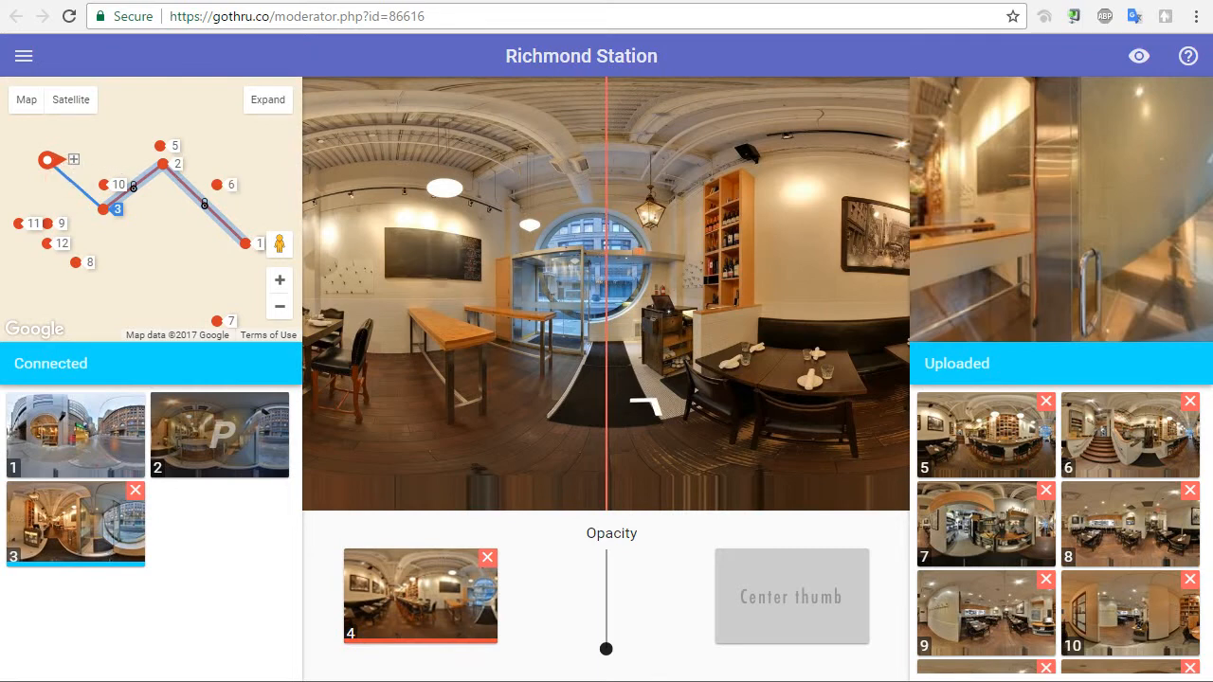
{"action": "mouse_move", "coordinate": [472, 264]}
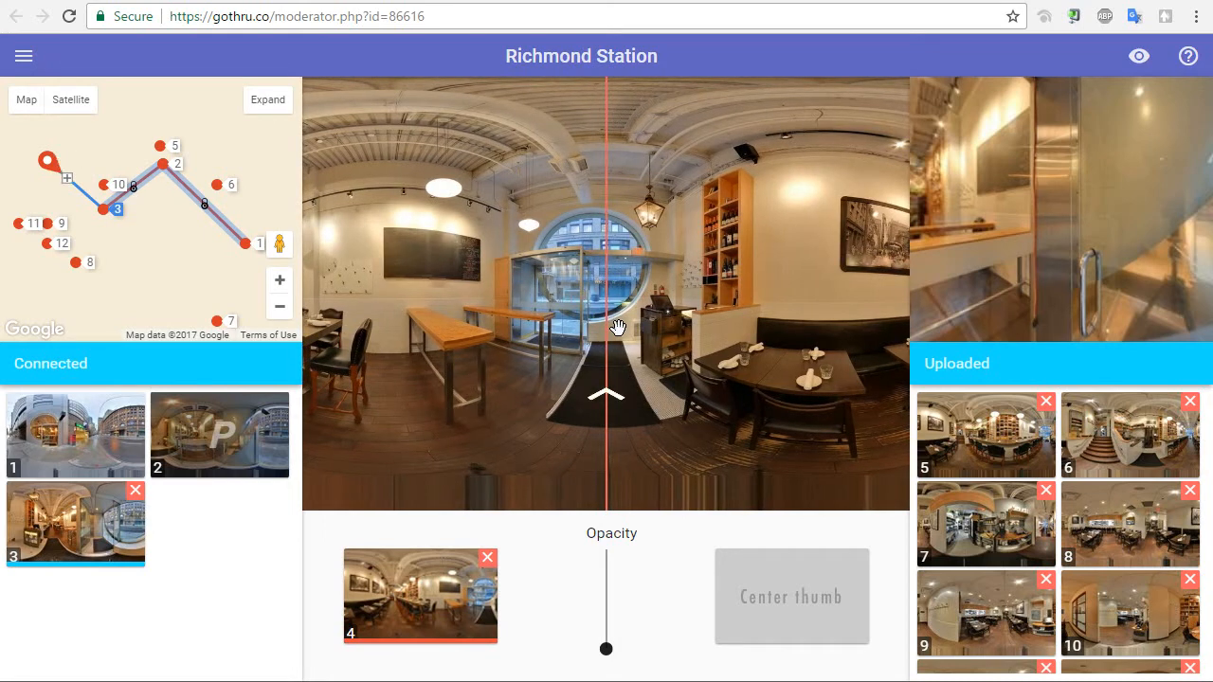
{"action": "mouse_move", "coordinate": [606, 398]}
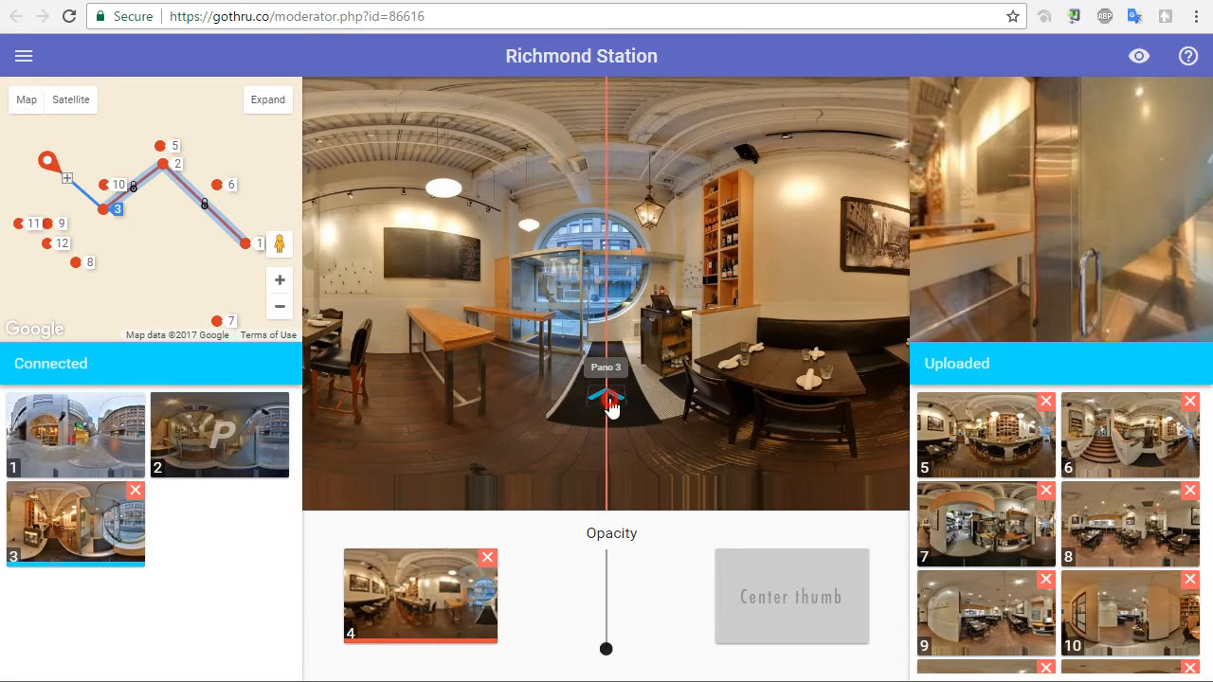
{"action": "left_click", "coordinate": [50, 158]}
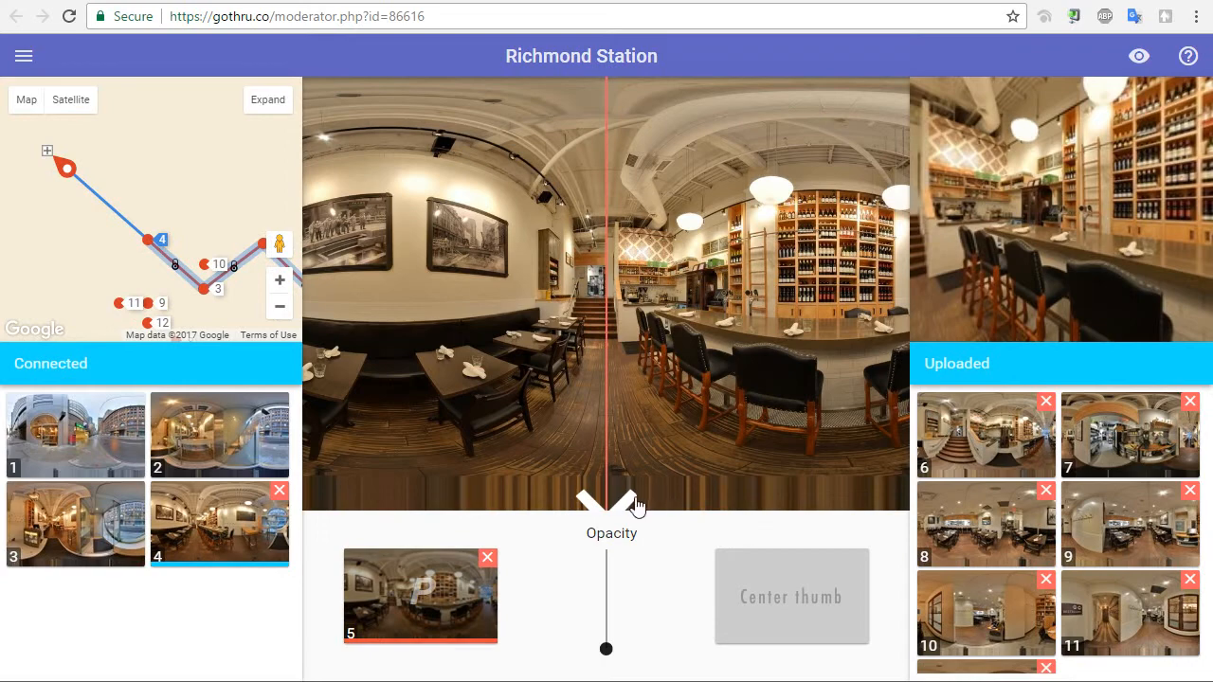
{"action": "mouse_move", "coordinate": [104, 187]}
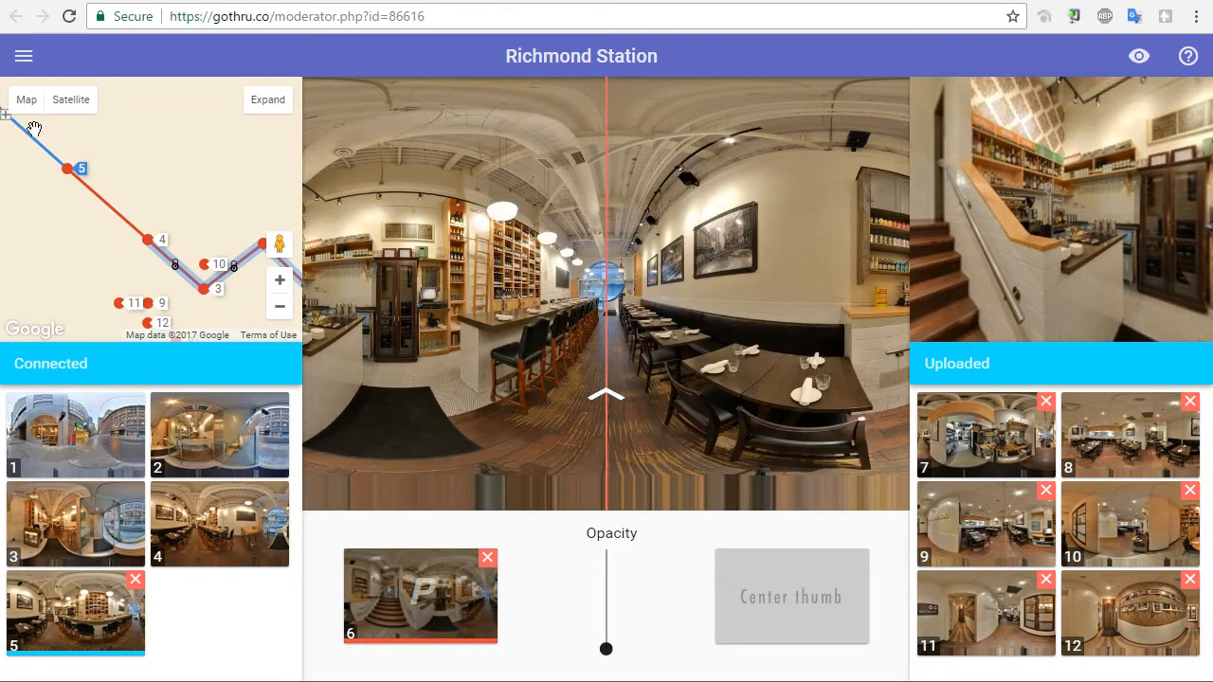
{"action": "left_click_drag", "start_coordinate": [33, 128], "coordinate": [118, 194]}
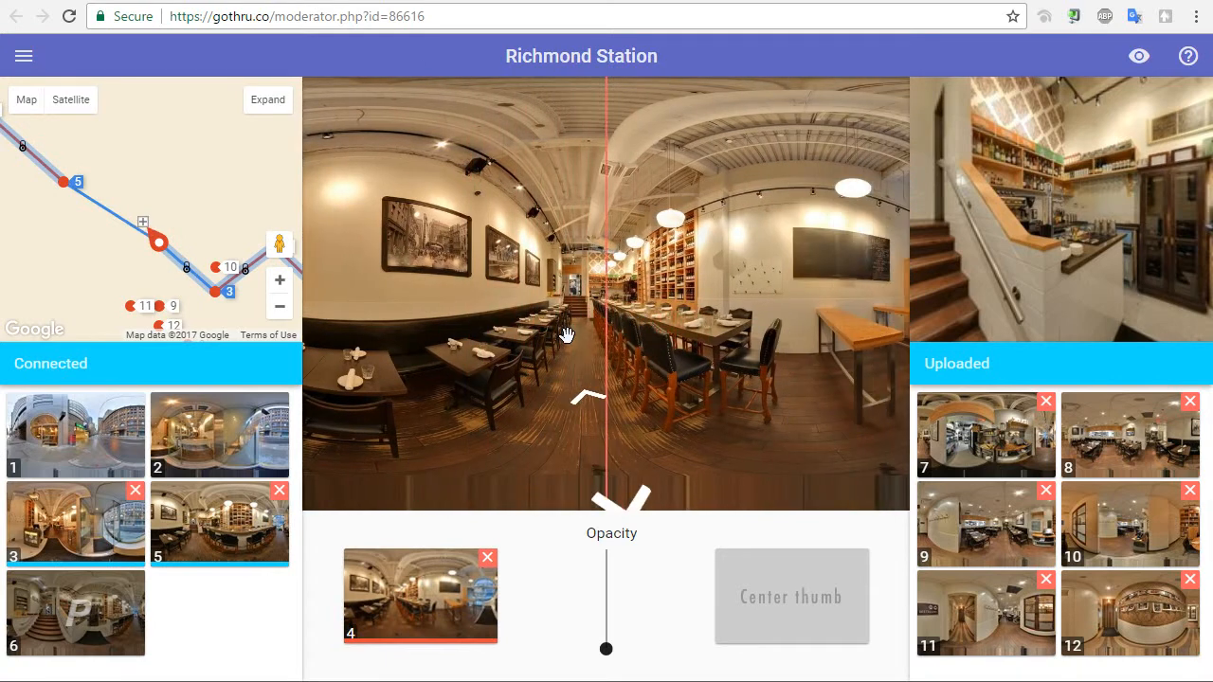
{"action": "mouse_move", "coordinate": [102, 171]}
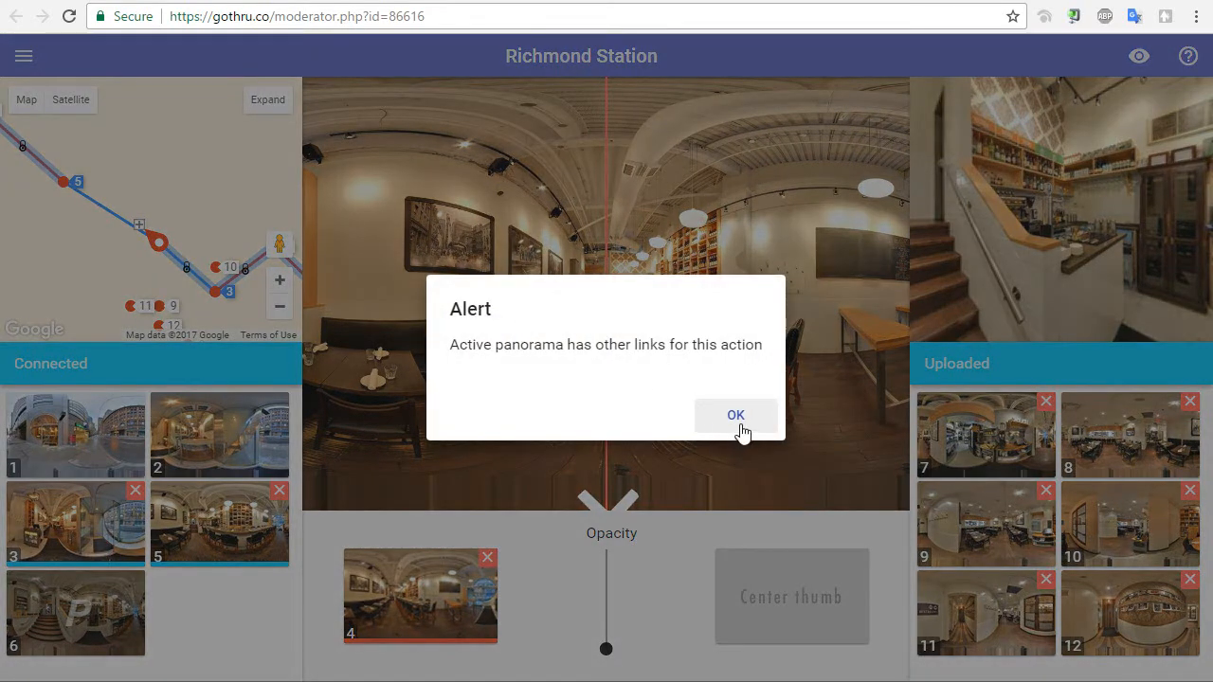
Dismiss the 'Active panorama has other links' alert with OK
{"action": "left_click", "coordinate": [735, 415]}
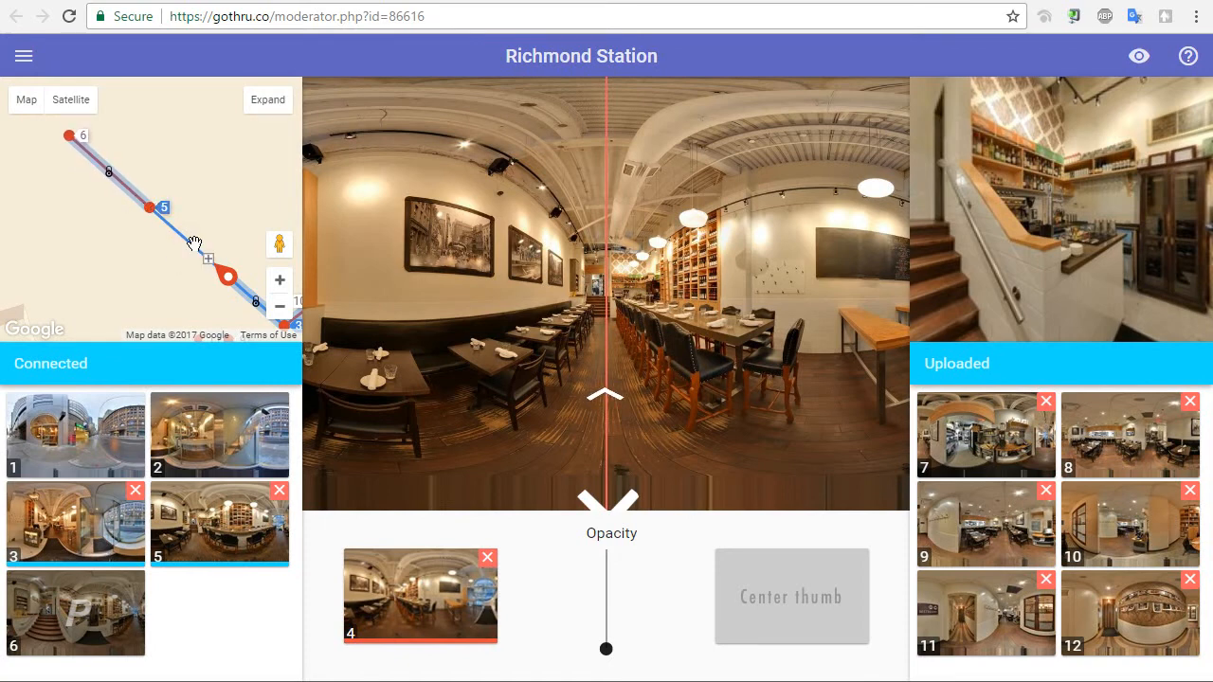
Add panorama 7 from Uploaded and link panorama 8 after it
{"action": "left_click", "coordinate": [605, 396]}
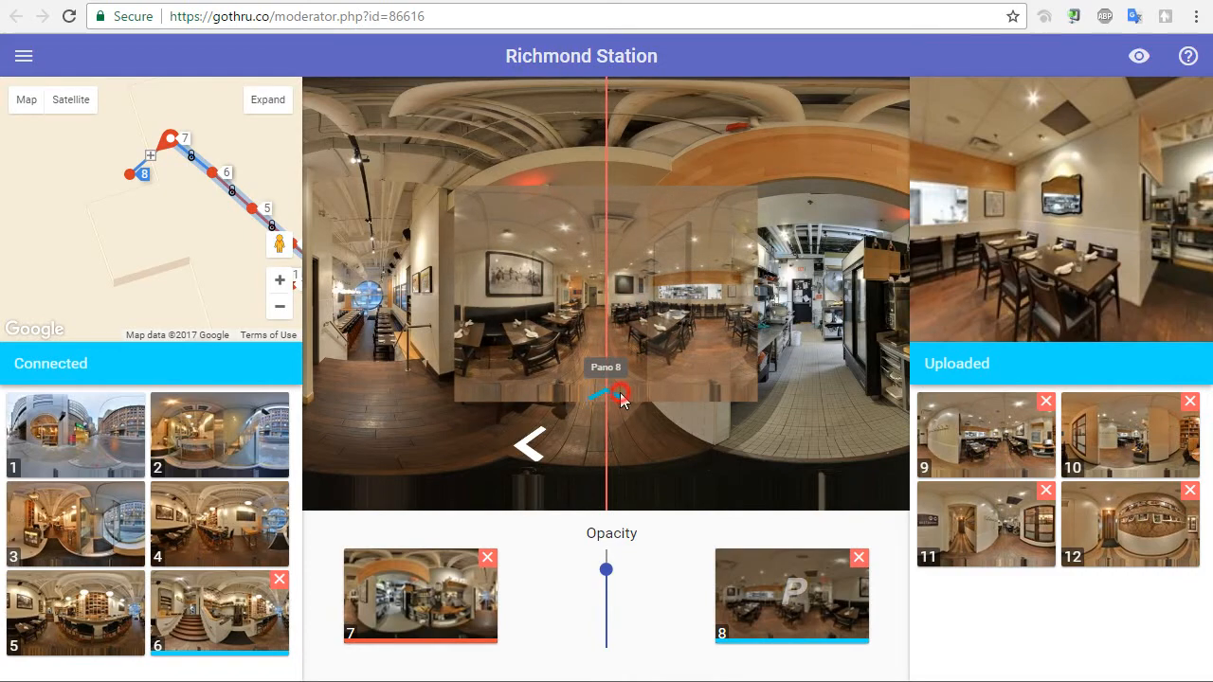
{"action": "left_click_drag", "start_coordinate": [606, 570], "coordinate": [607, 648]}
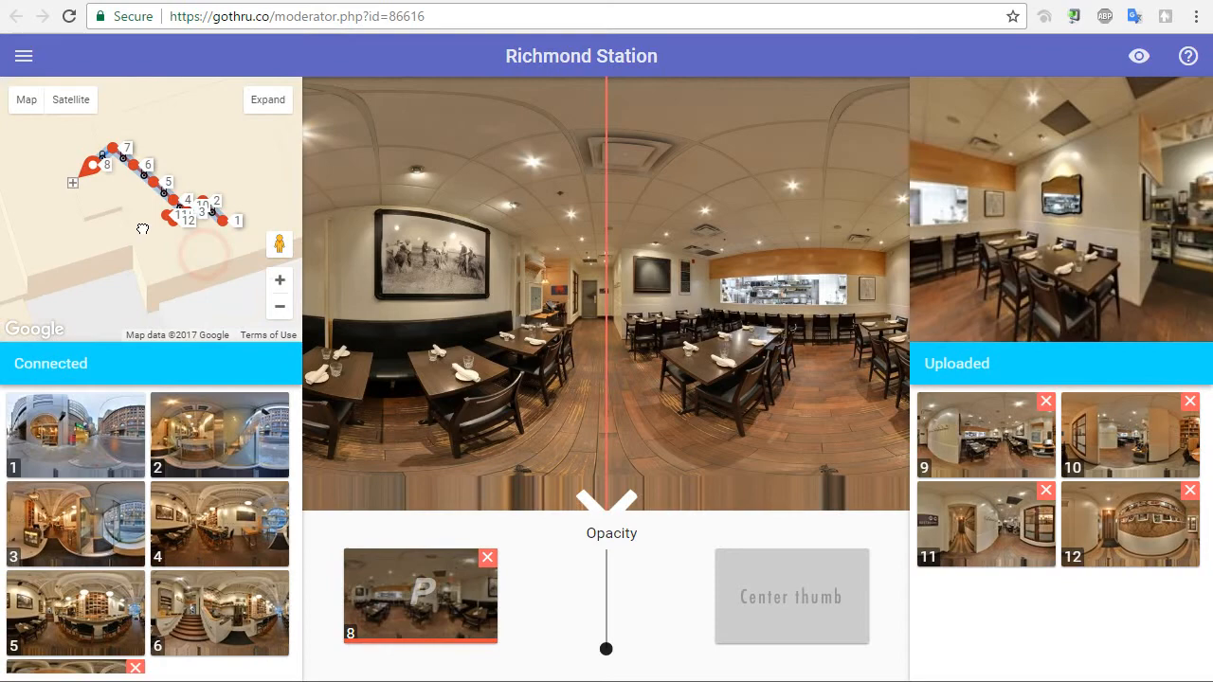
{"action": "mouse_move", "coordinate": [1138, 55]}
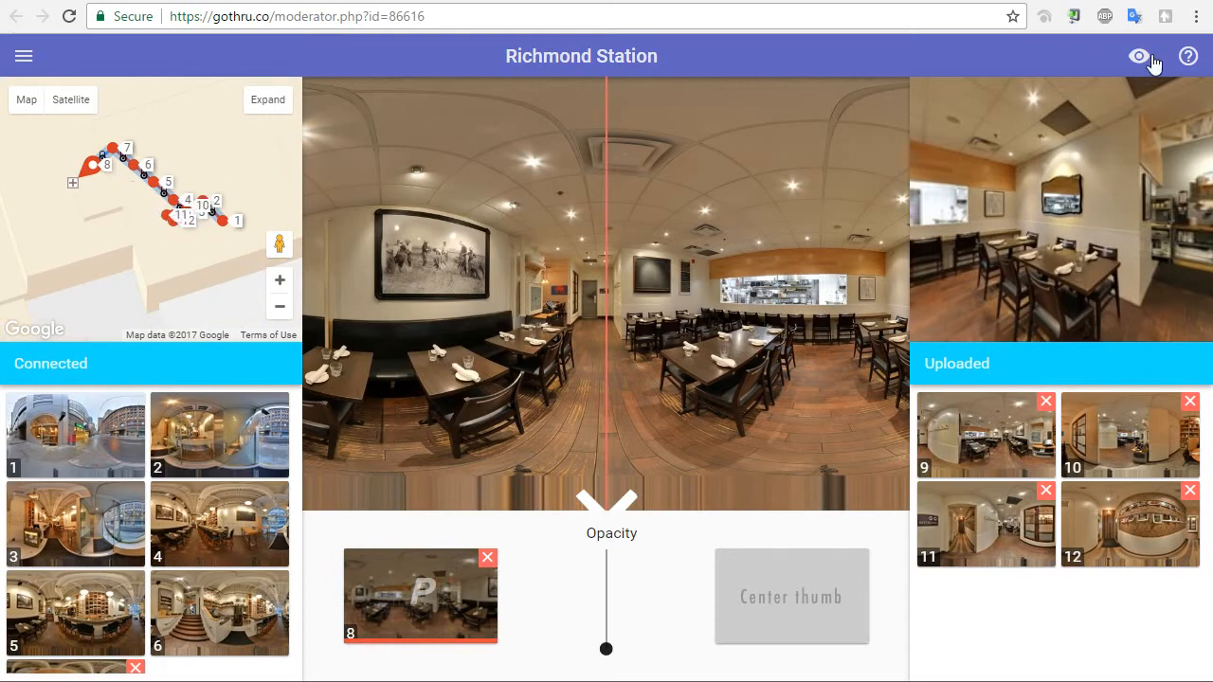
{"action": "left_click", "coordinate": [1188, 55]}
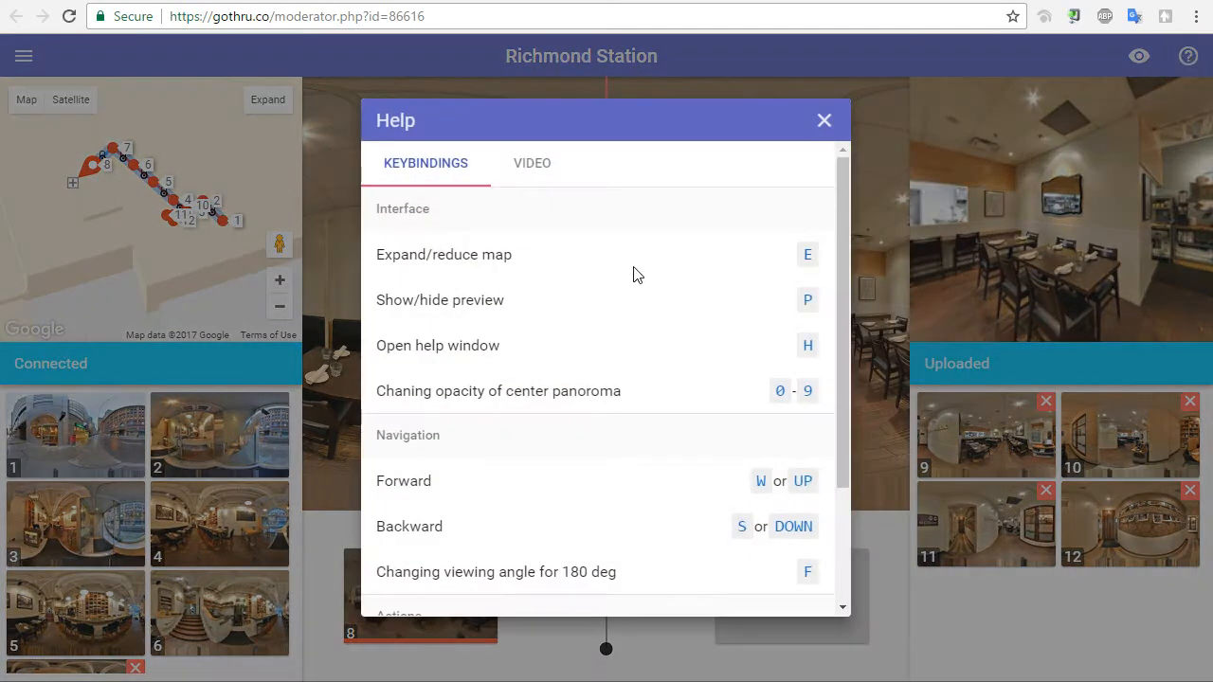
{"action": "scroll", "scroll_direction": "down", "scroll_amount": 3}
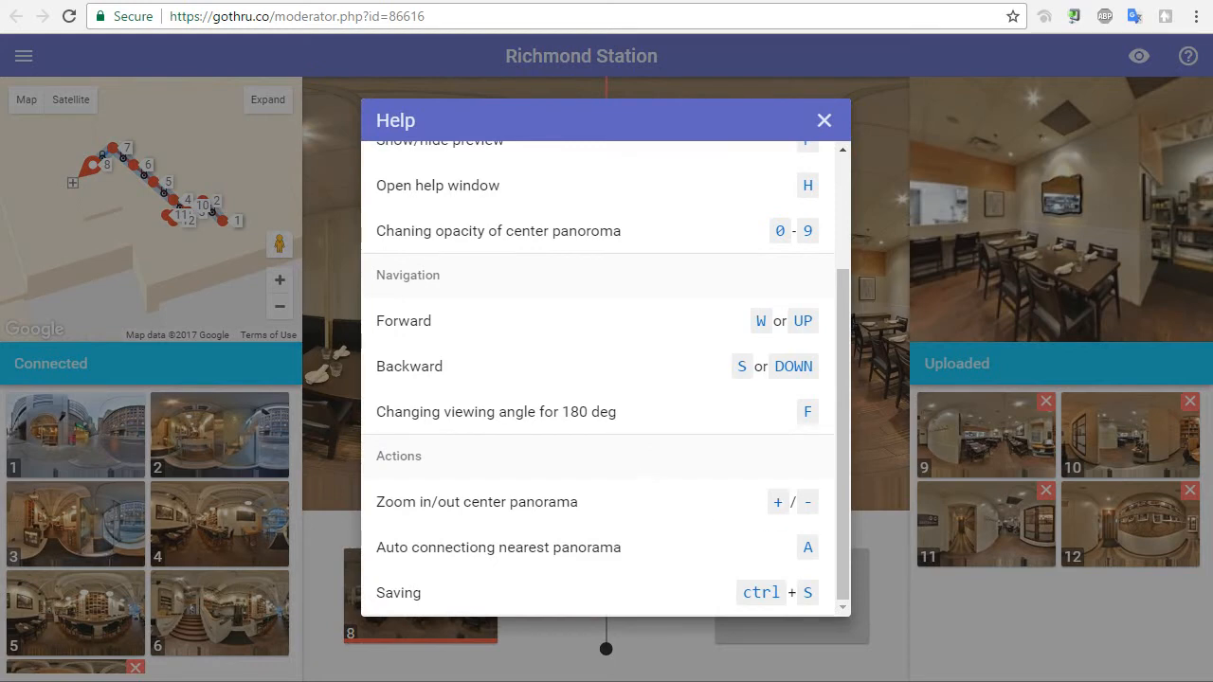
{"action": "mouse_move", "coordinate": [820, 510]}
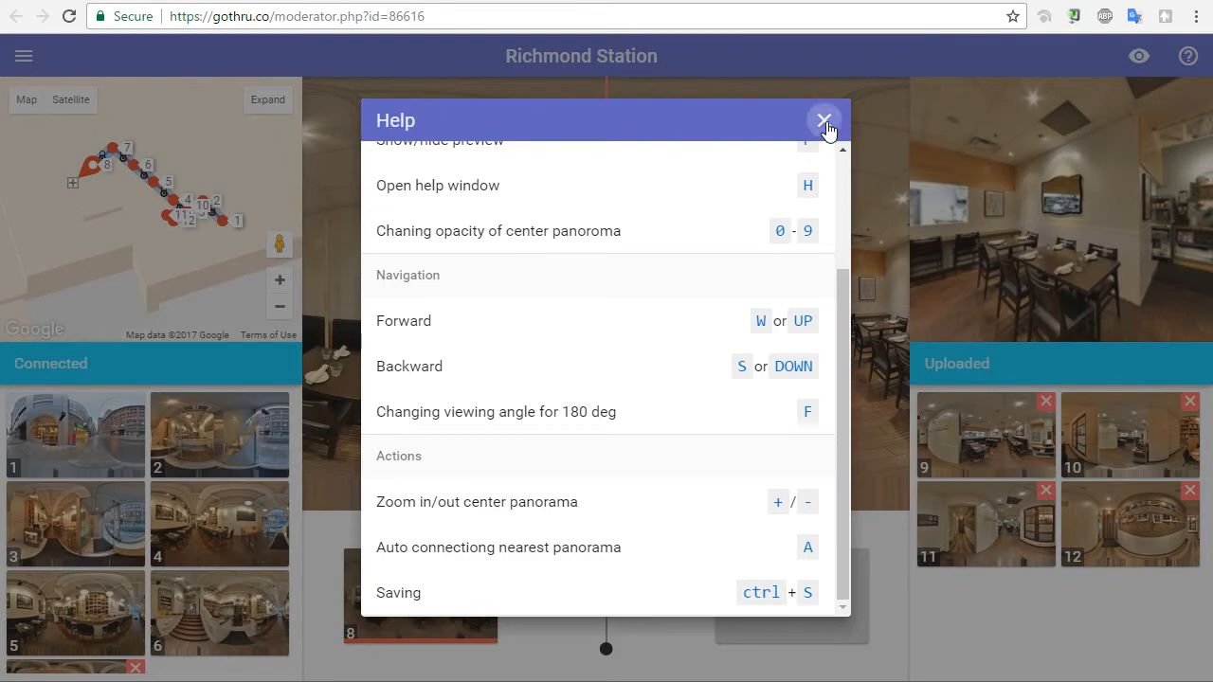
{"action": "left_click", "coordinate": [823, 121]}
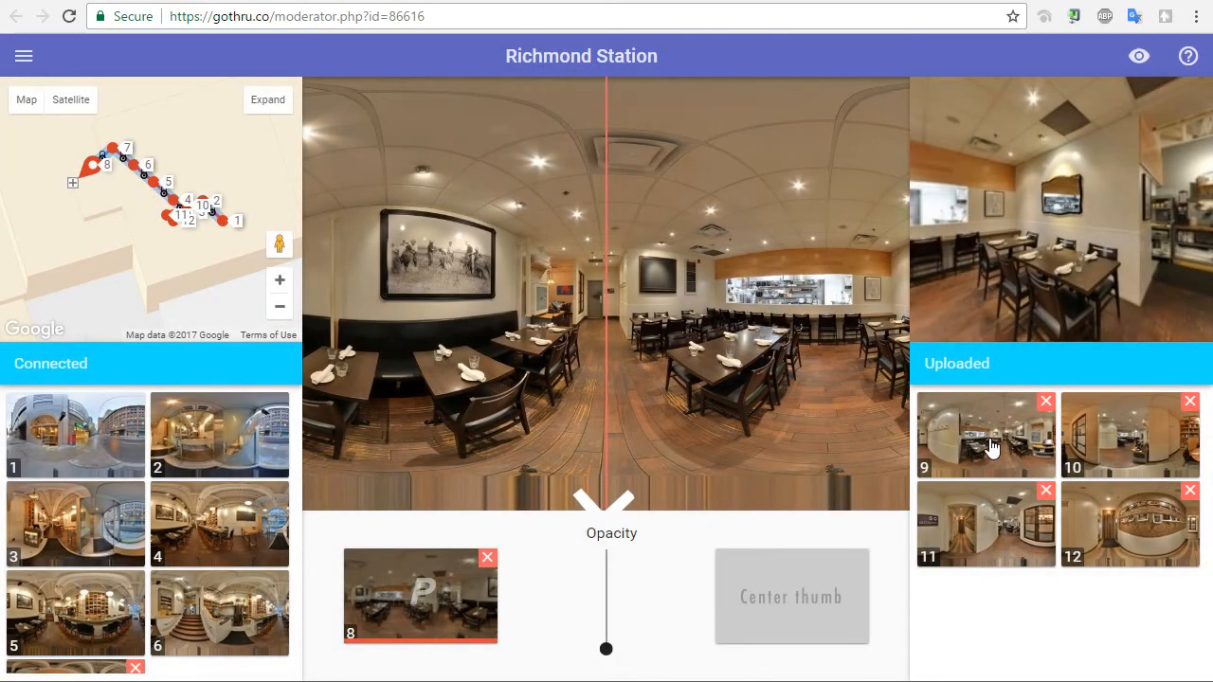
Connect panorama 9 to panorama 8, then link panorama 10 into the path
{"action": "left_click", "coordinate": [985, 434]}
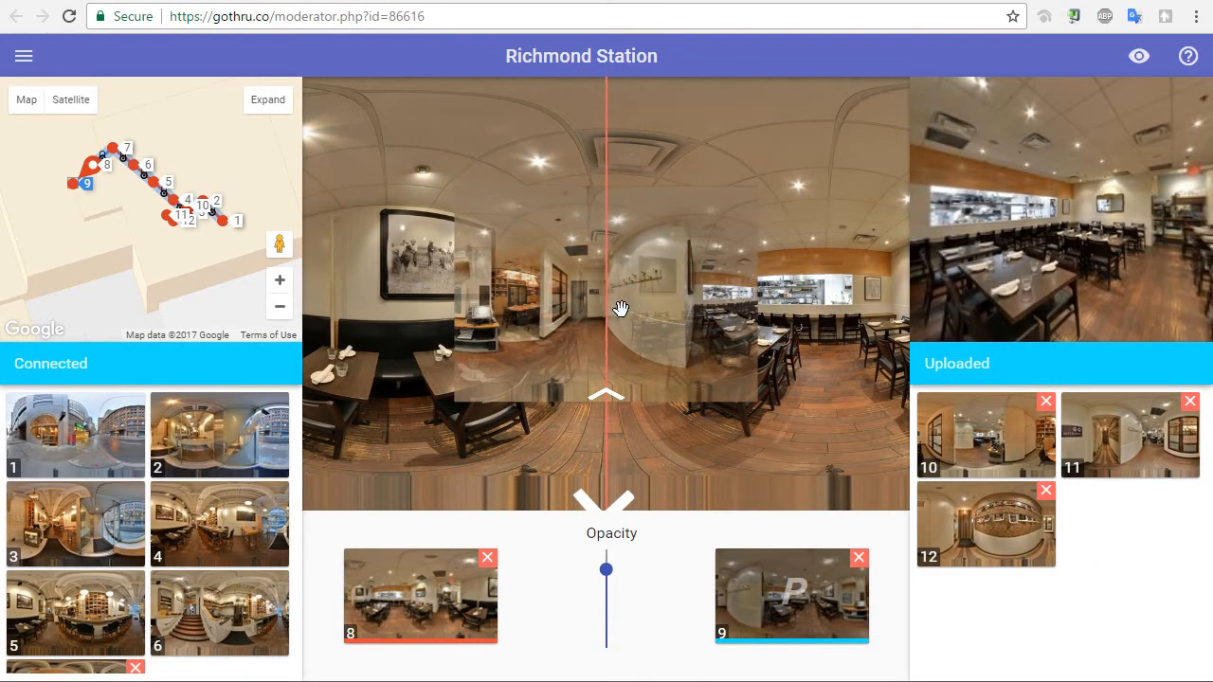
{"action": "left_click_drag", "start_coordinate": [621, 308], "coordinate": [670, 310]}
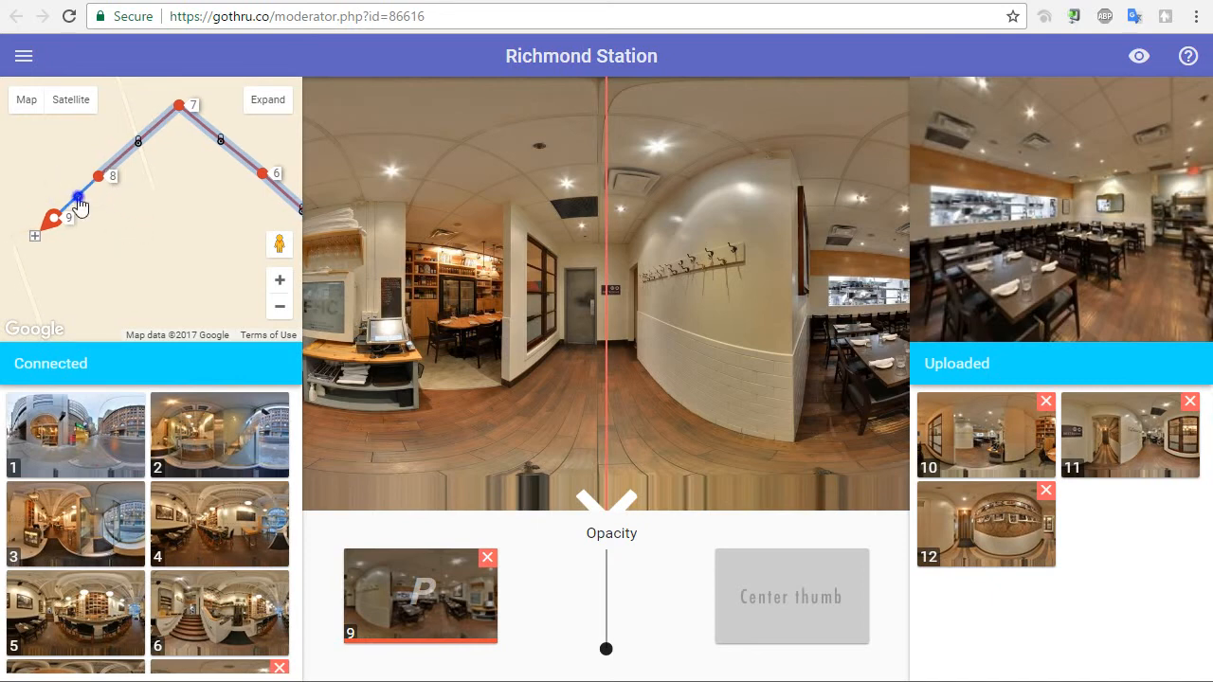
{"action": "left_click_drag", "start_coordinate": [81, 202], "coordinate": [126, 204]}
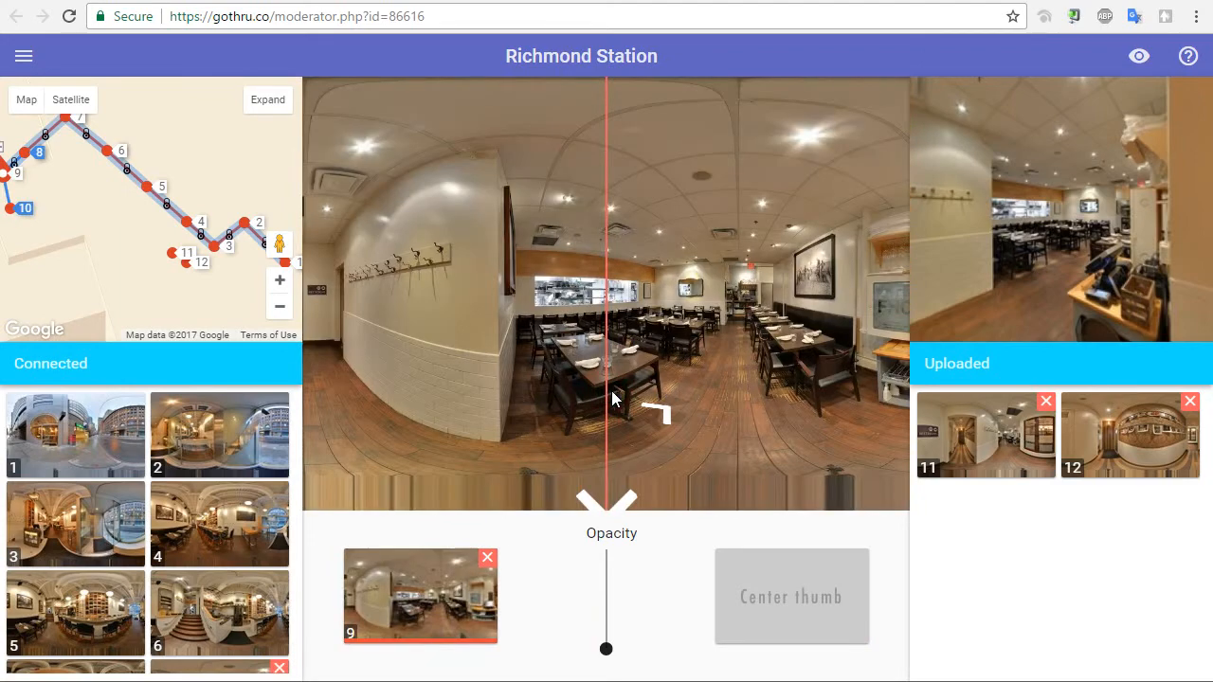
Link panoramas 11 and 12 into the path, emptying the uploaded list
{"action": "left_click_drag", "start_coordinate": [611, 398], "coordinate": [625, 483]}
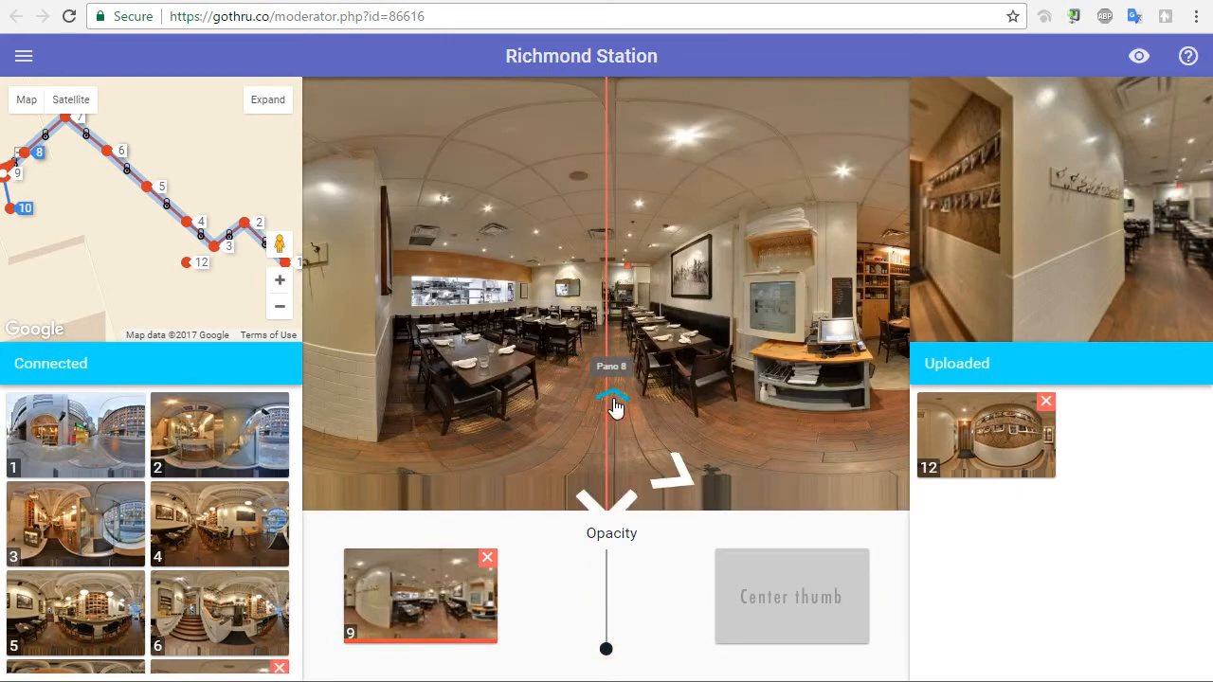
{"action": "left_click_drag", "start_coordinate": [611, 398], "coordinate": [654, 388]}
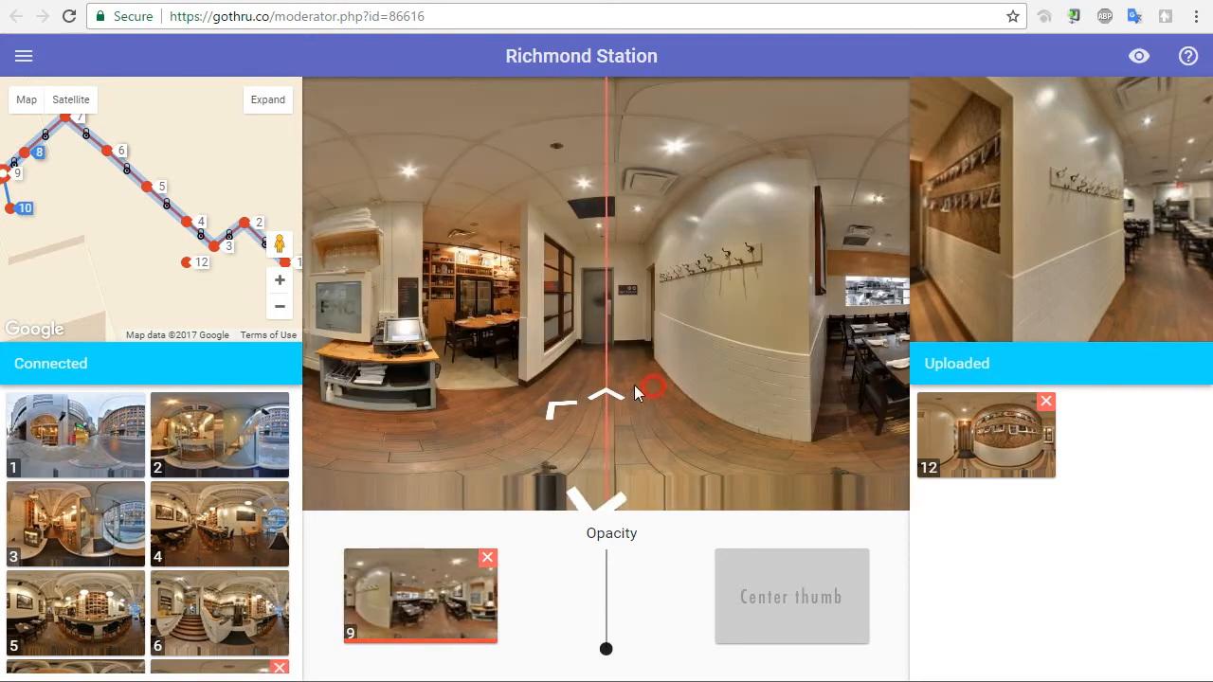
{"action": "left_click_drag", "start_coordinate": [649, 393], "coordinate": [651, 368]}
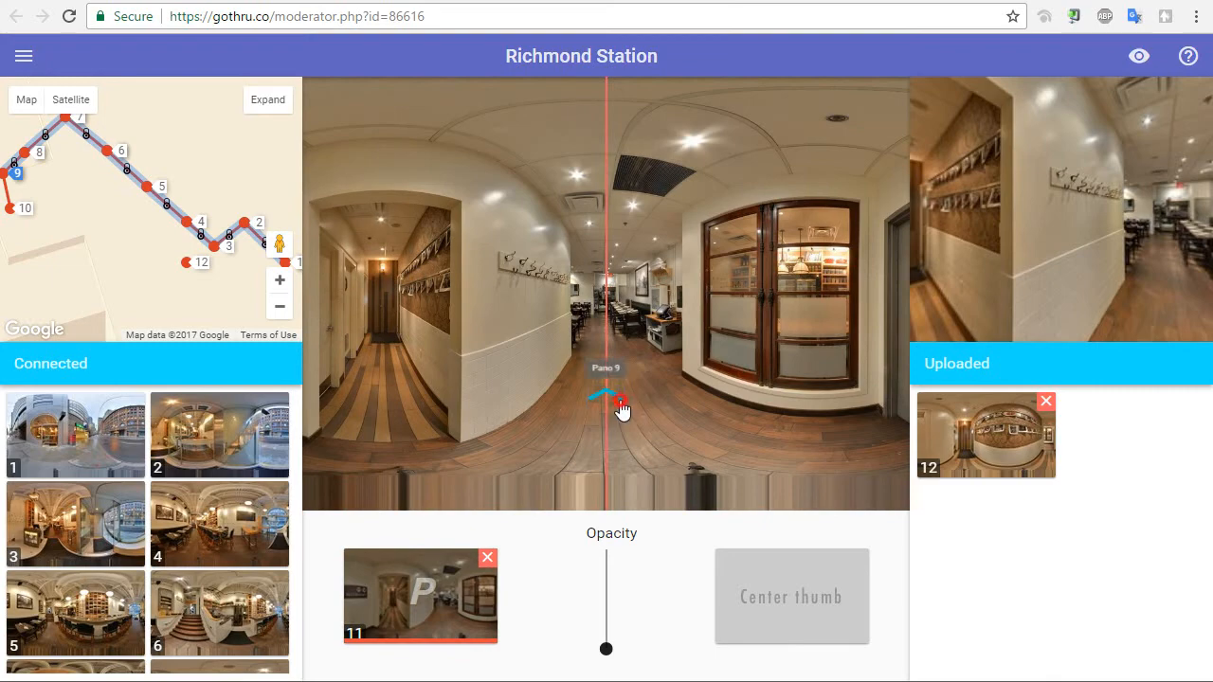
{"action": "left_click_drag", "start_coordinate": [620, 407], "coordinate": [555, 360]}
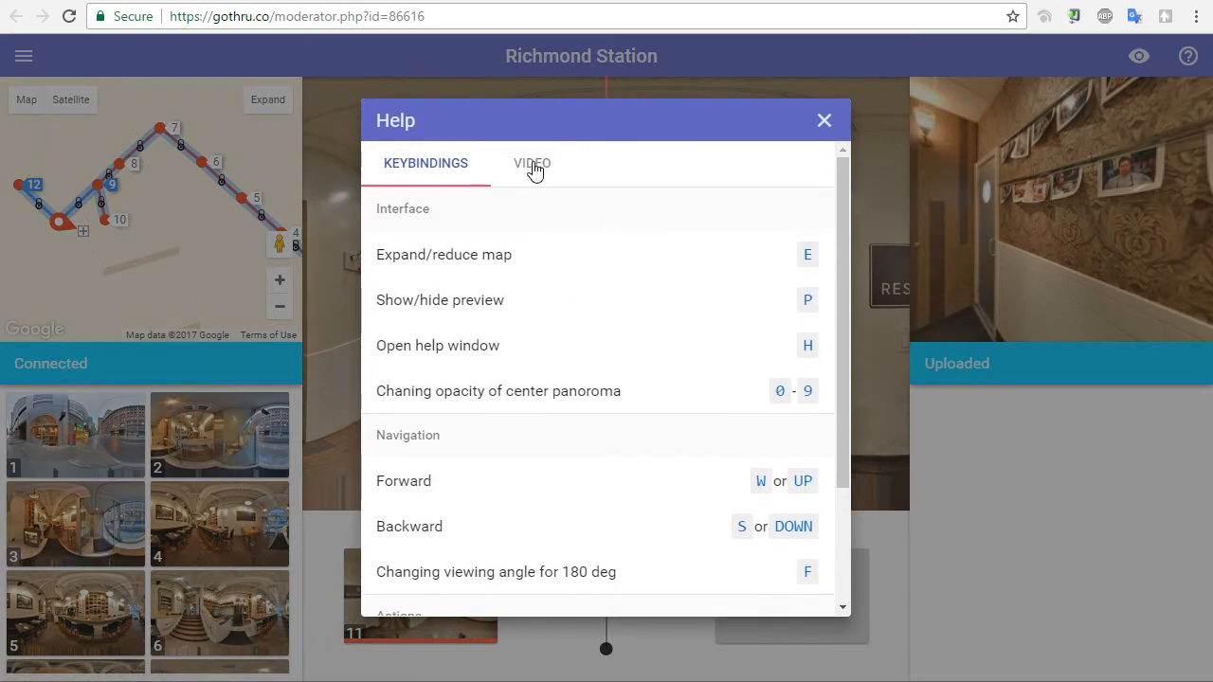
{"action": "mouse_move", "coordinate": [542, 175]}
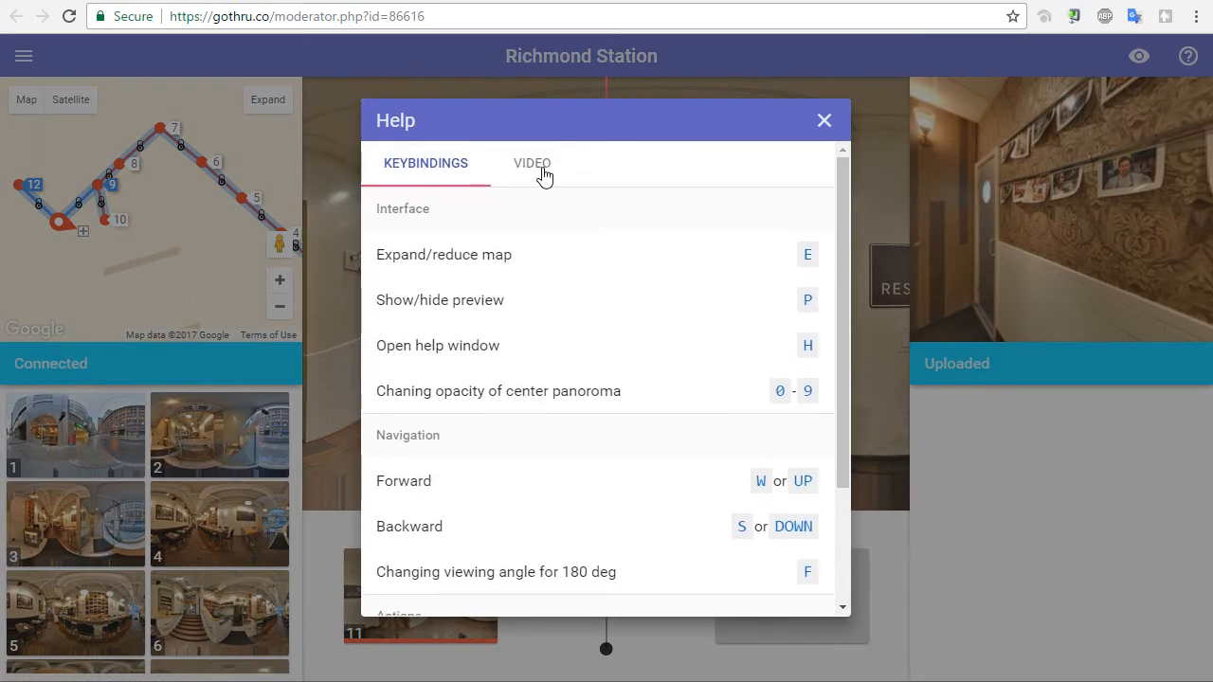
{"action": "left_click", "coordinate": [531, 163]}
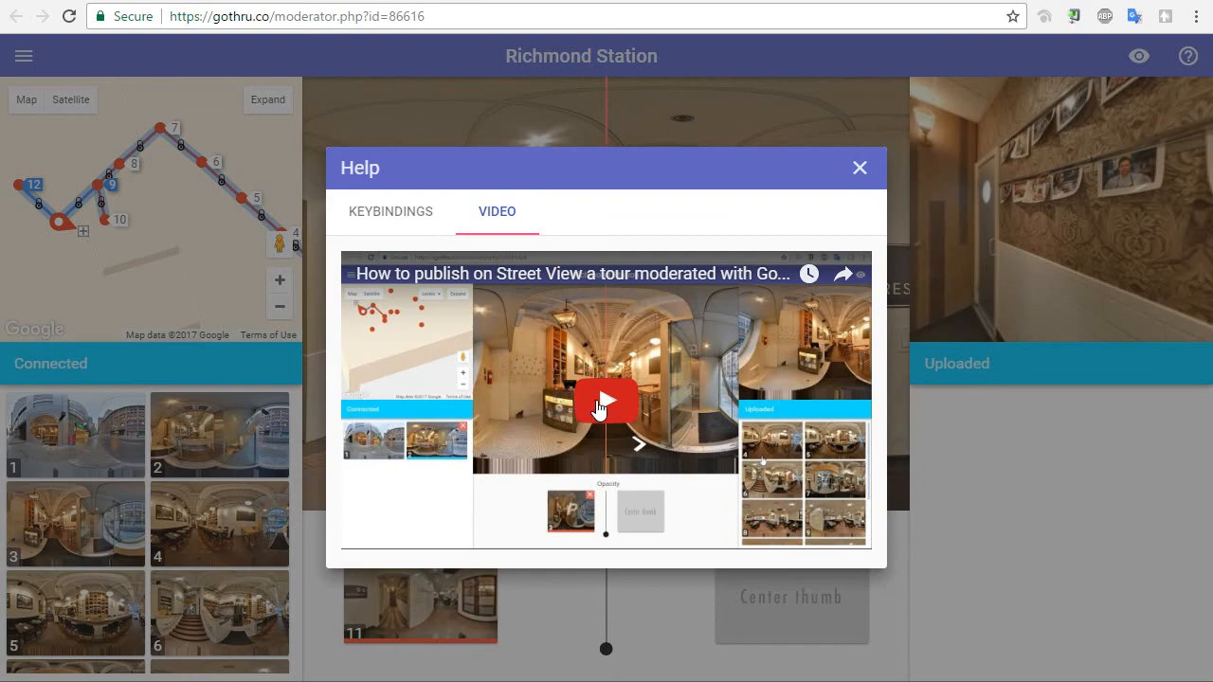
{"action": "left_click", "coordinate": [606, 399]}
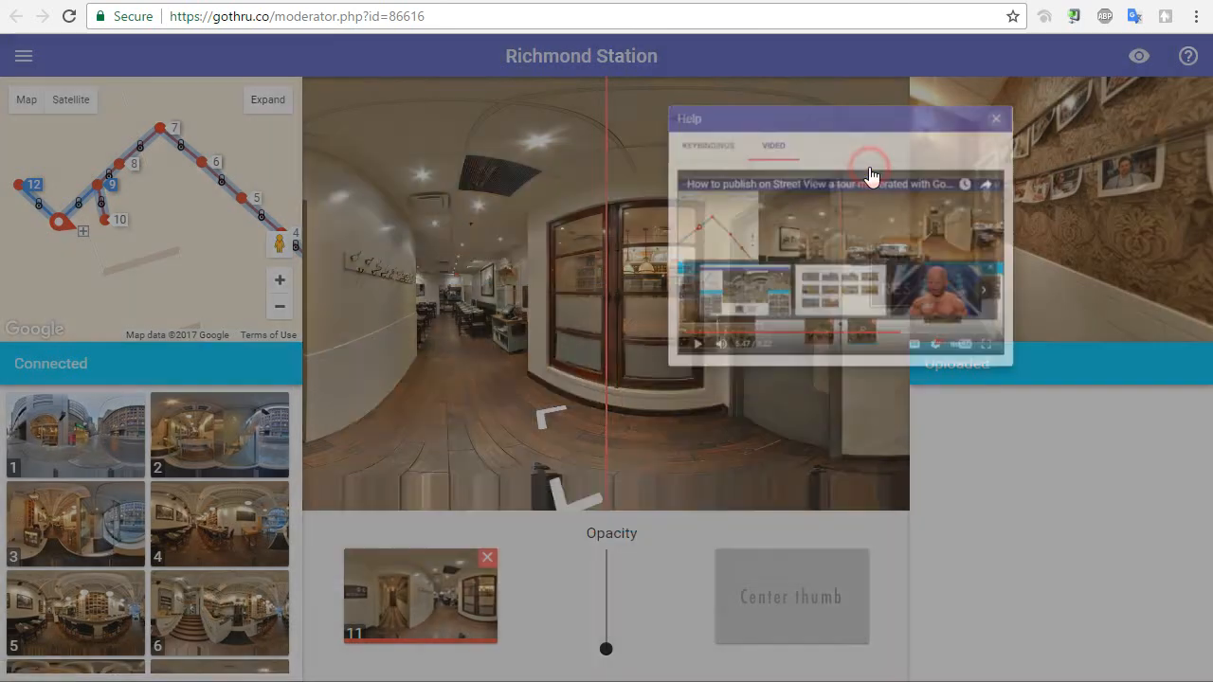
{"action": "left_click", "coordinate": [995, 118]}
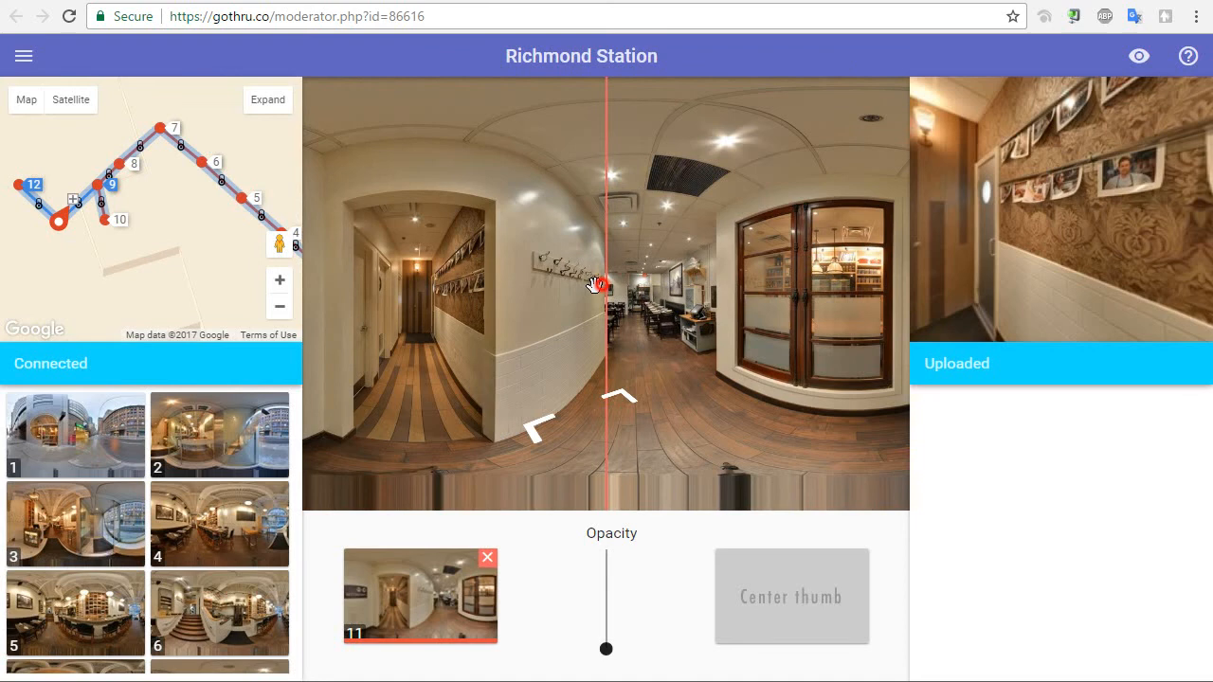